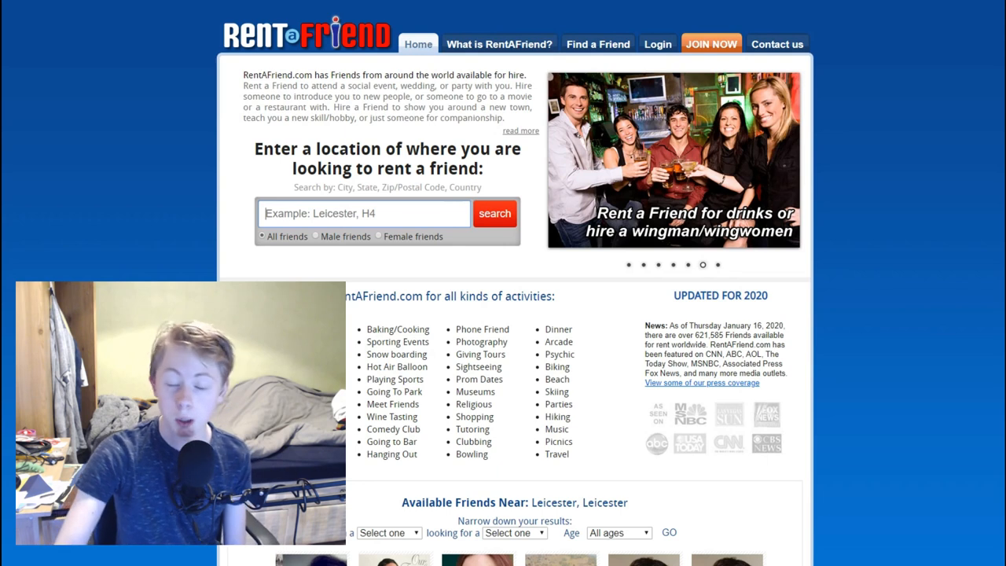
pyautogui.moveTo(167, 132)
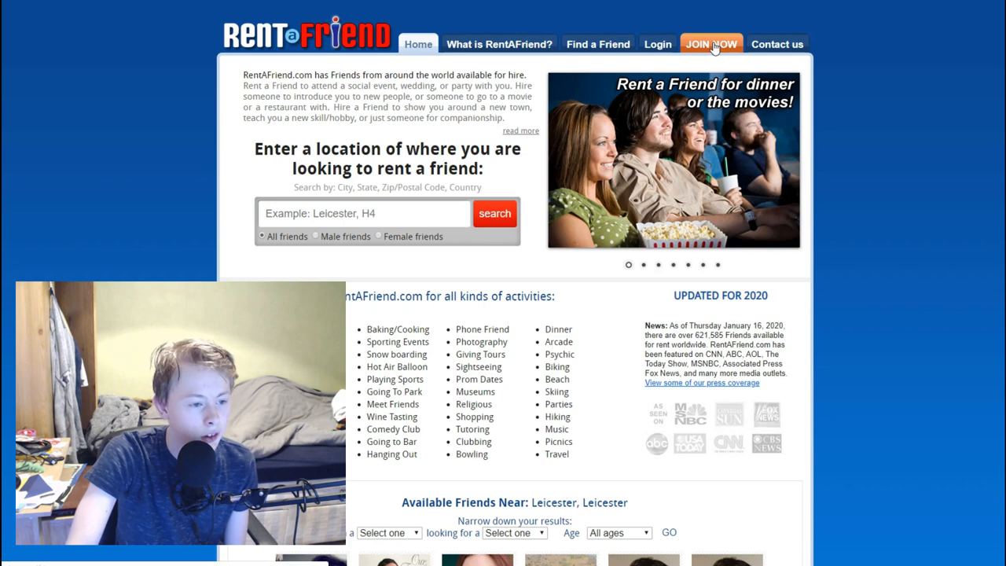
# - Join as a Friend, complete the account details and advance to the appearance step
pyautogui.click(711, 44)
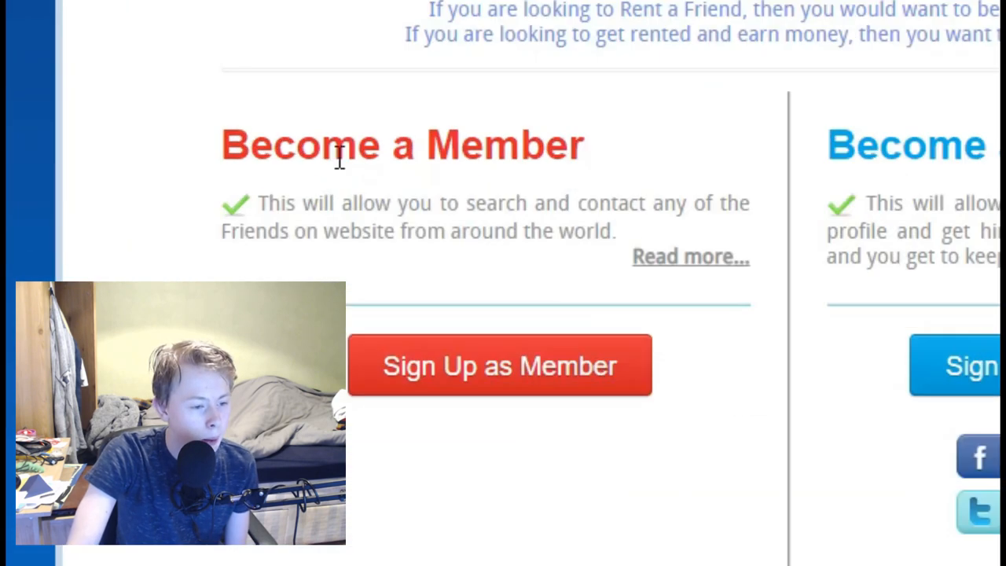
pyautogui.click(499, 365)
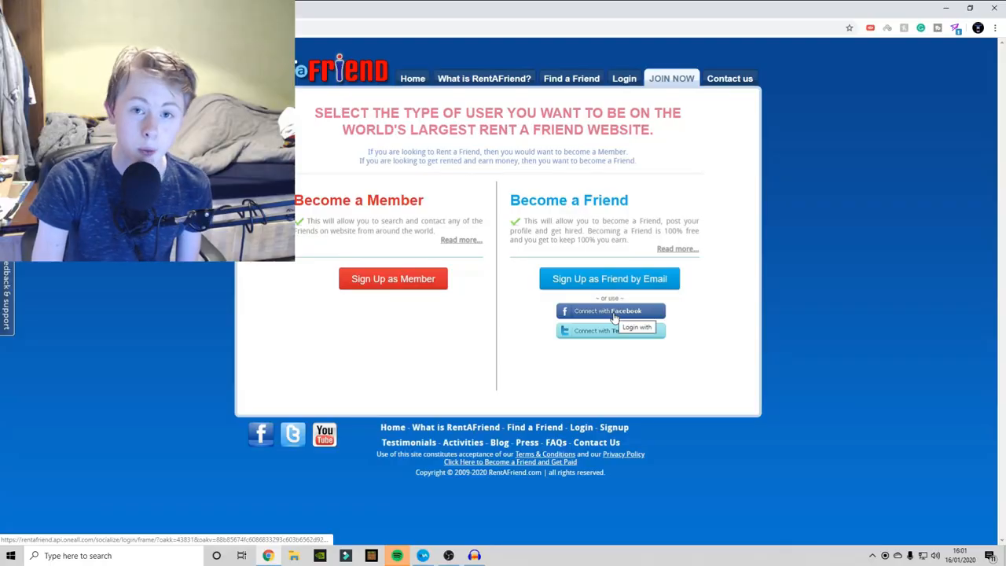
pyautogui.click(609, 311)
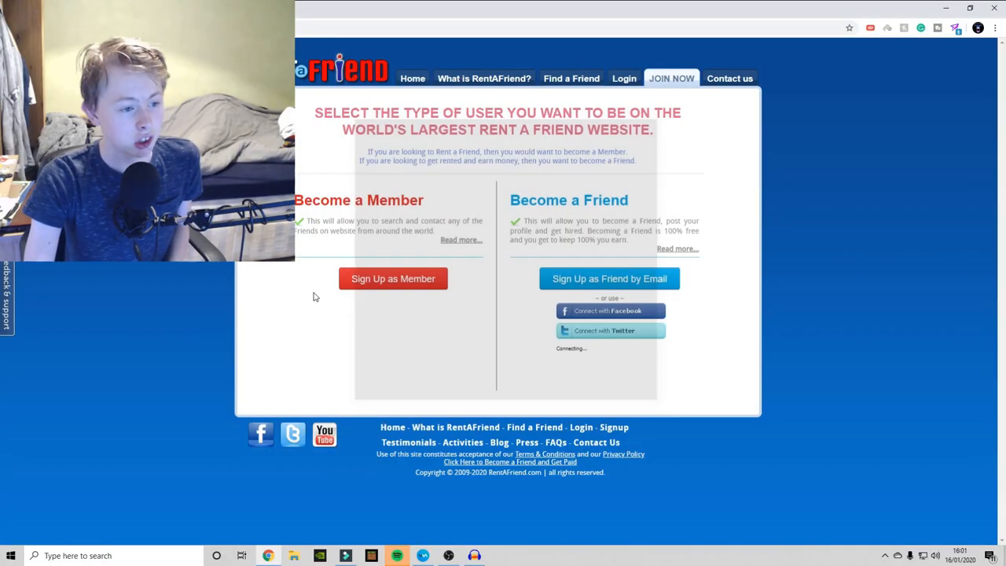
pyautogui.click(609, 278)
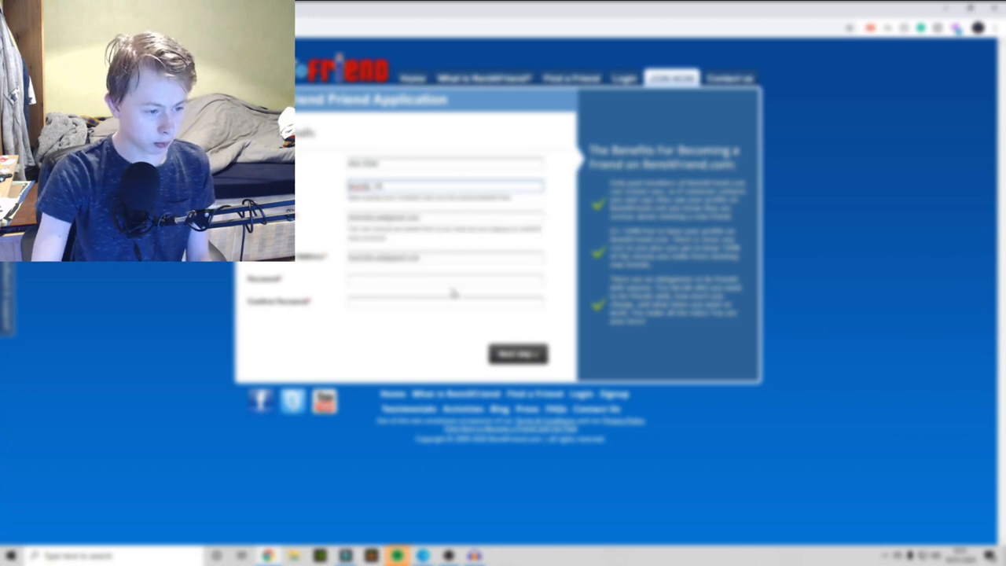
pyautogui.click(444, 280)
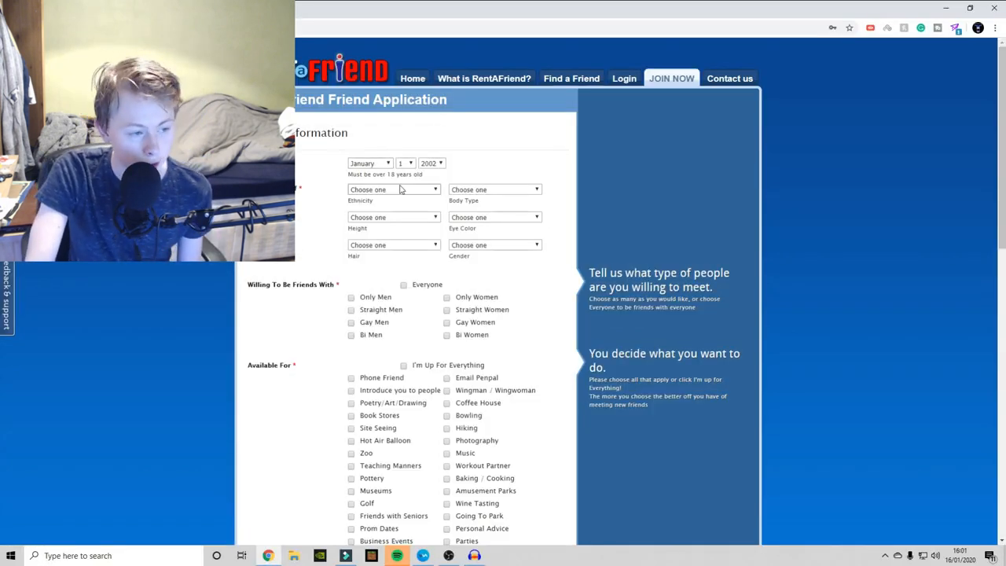
# - Choose ethnicity and body type, and accept friends of every kind
pyautogui.click(393, 188)
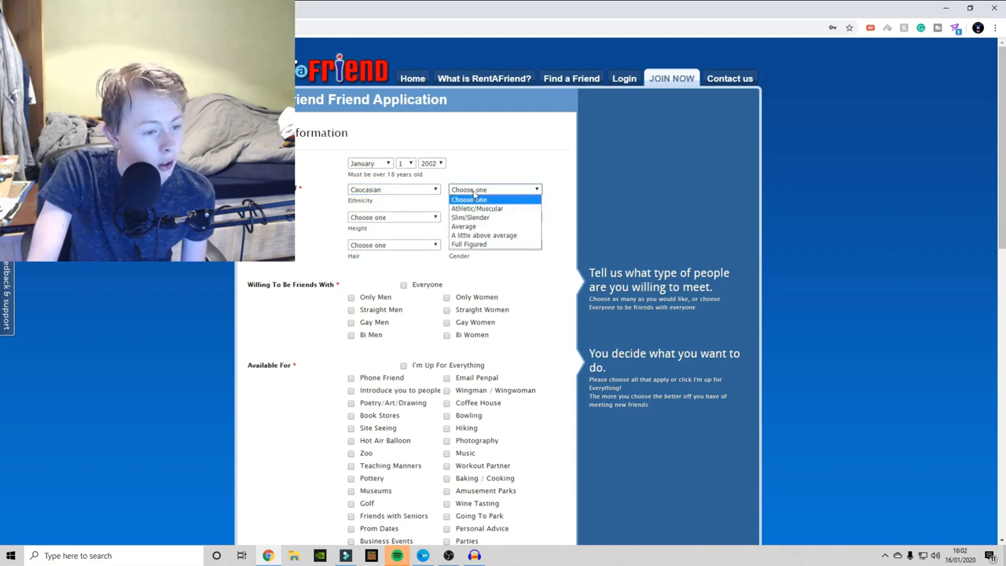
pyautogui.click(462, 226)
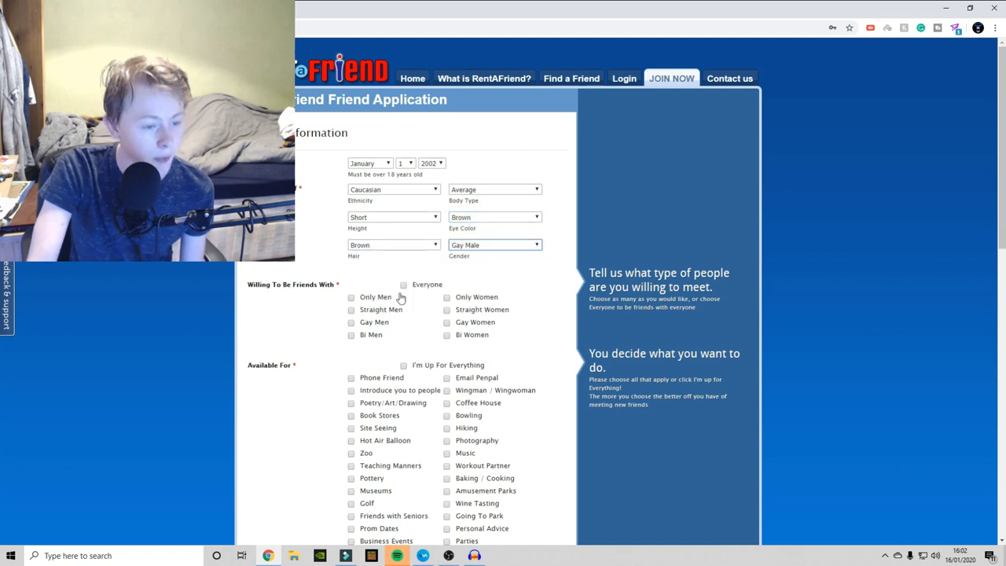
pyautogui.click(495, 245)
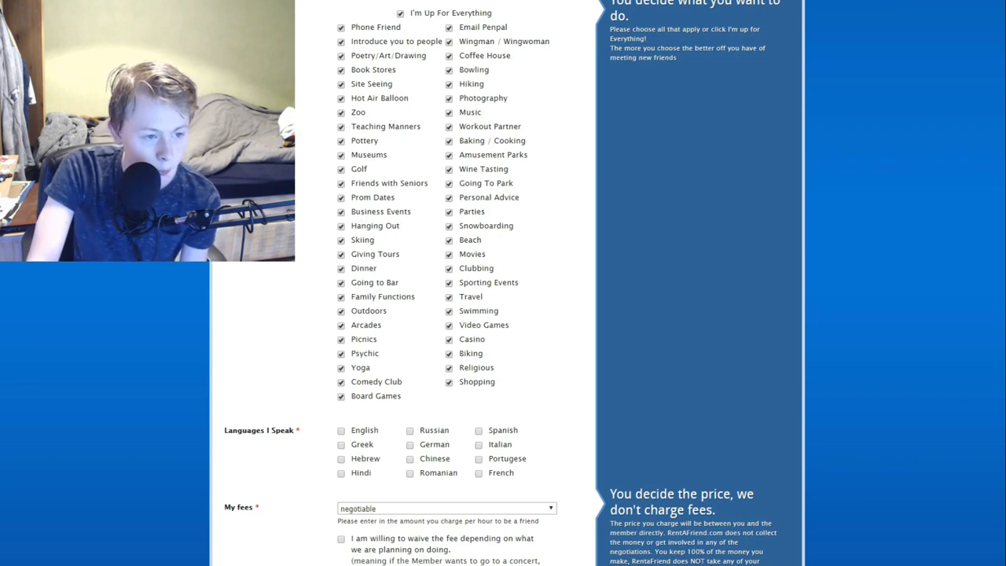
# - Tick English, set the fee to $50+ per hour, and offer to organize groups
pyautogui.scroll(-3)
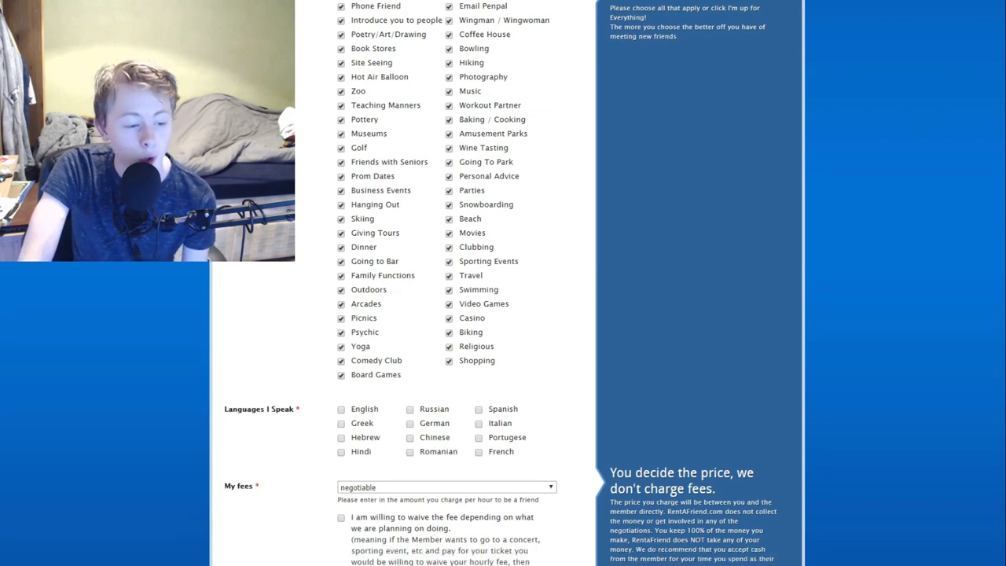
pyautogui.scroll(-3)
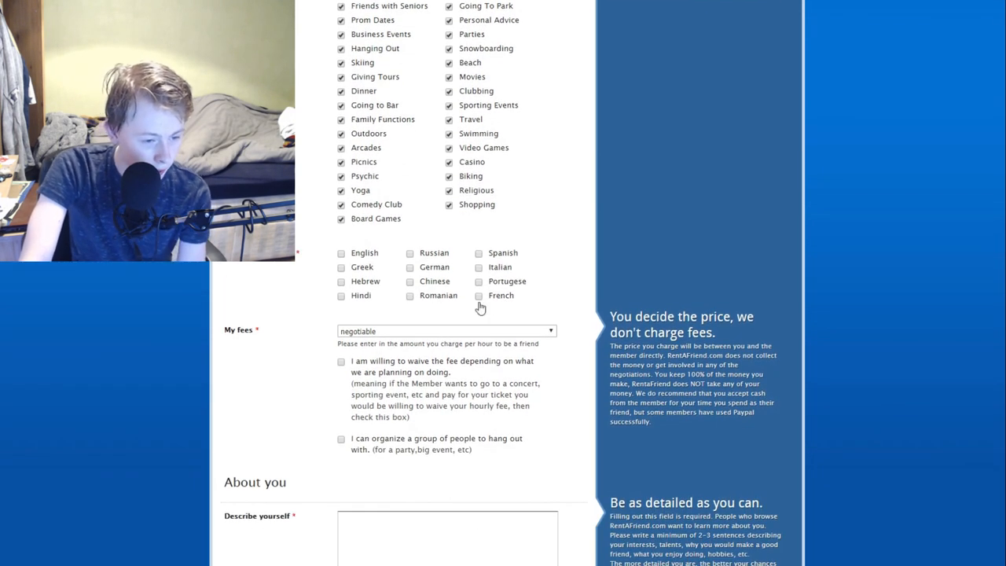
pyautogui.click(446, 330)
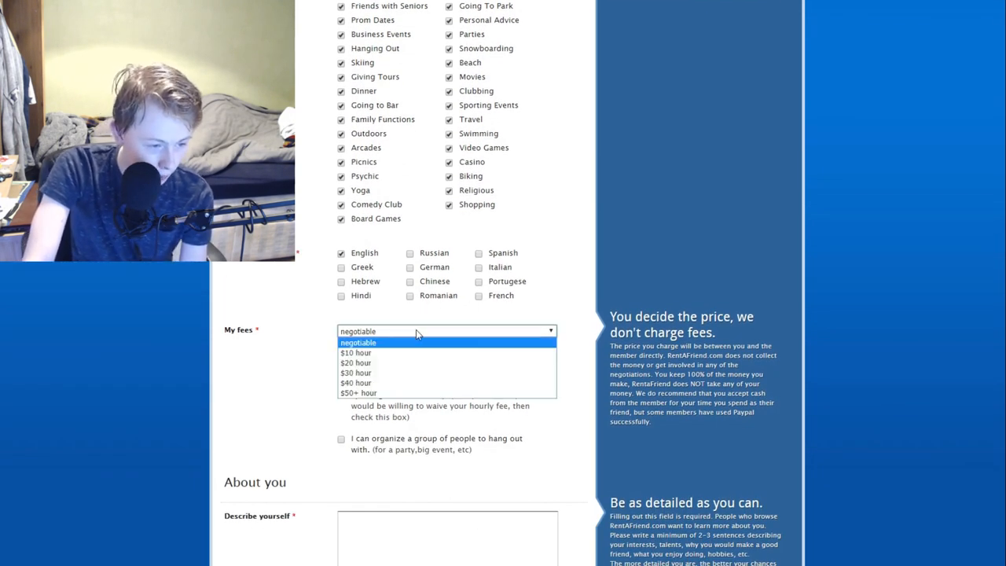
pyautogui.click(359, 393)
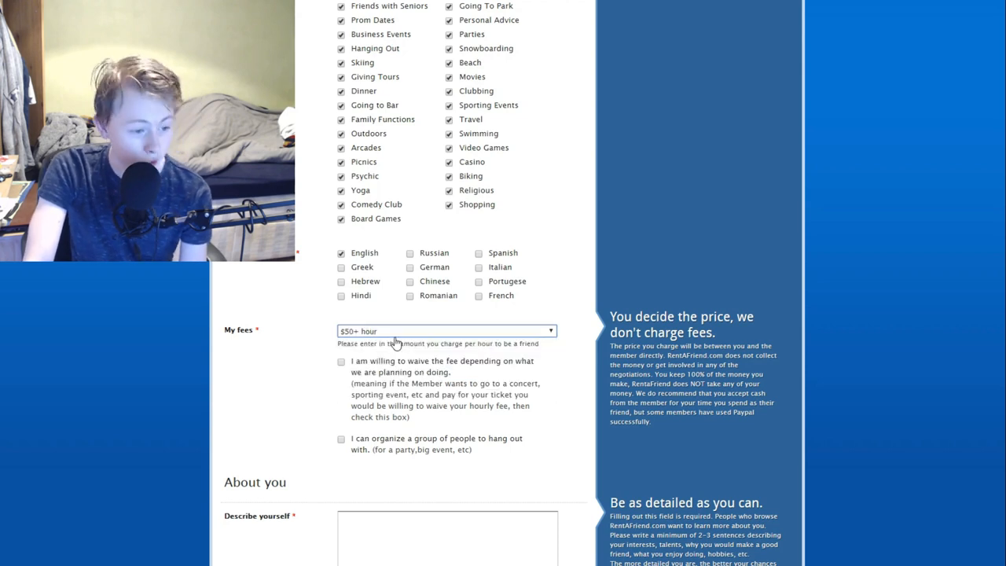
pyautogui.scroll(-3)
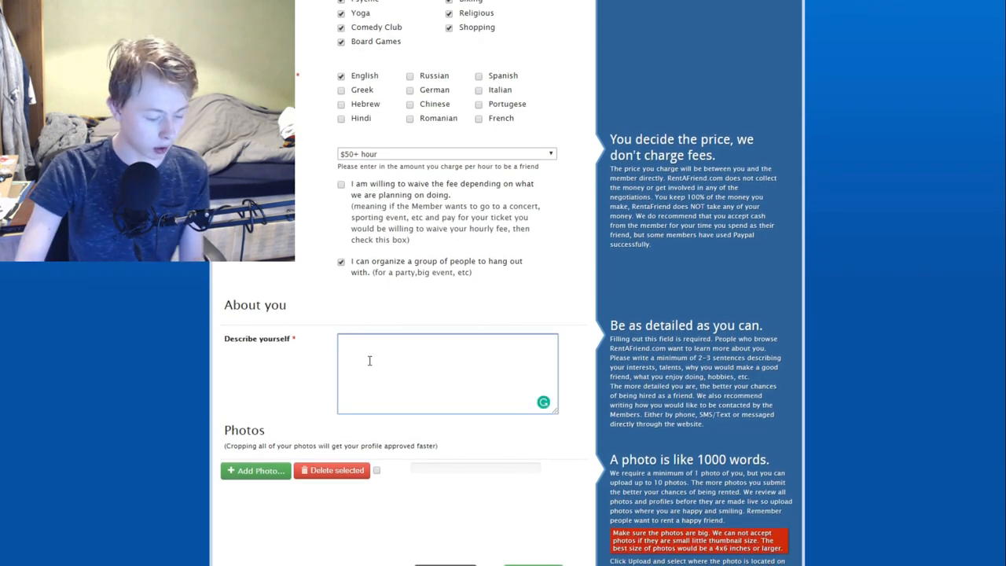
# - Introduce yourself as TurboLazer from the world-famous YouTube channel of the same name
pyautogui.write('Hello, I')
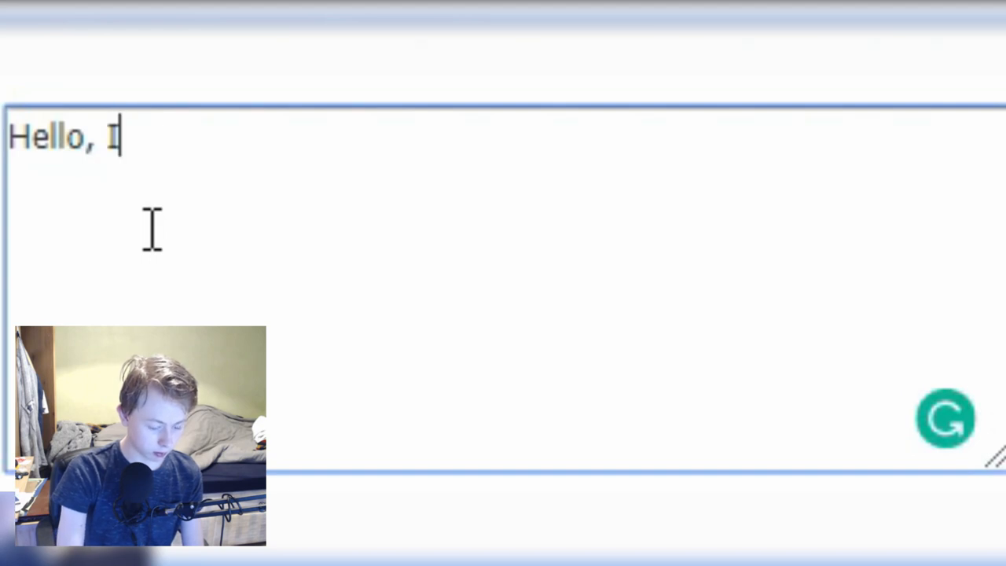
pyautogui.write('am TurboL')
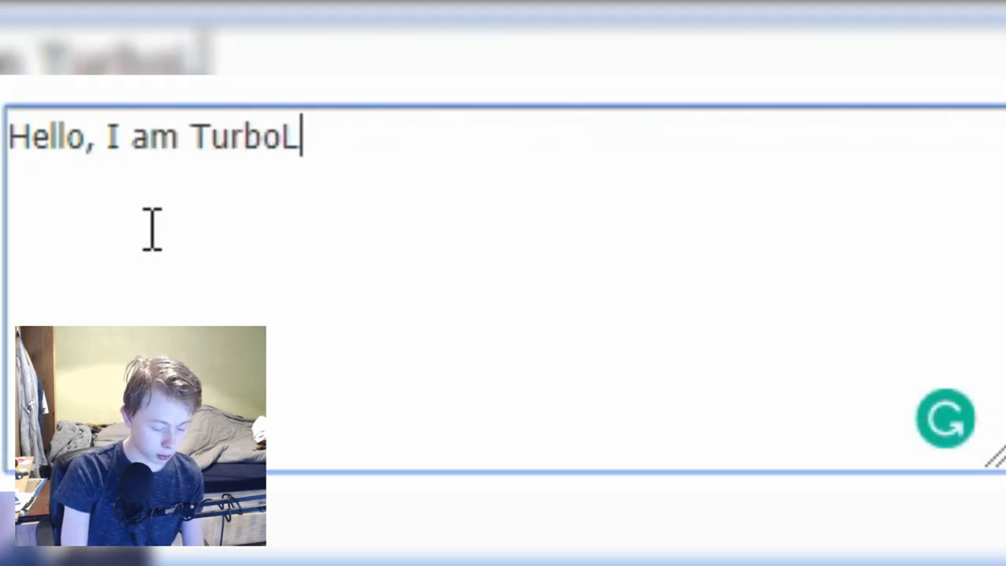
pyautogui.write('azer.')
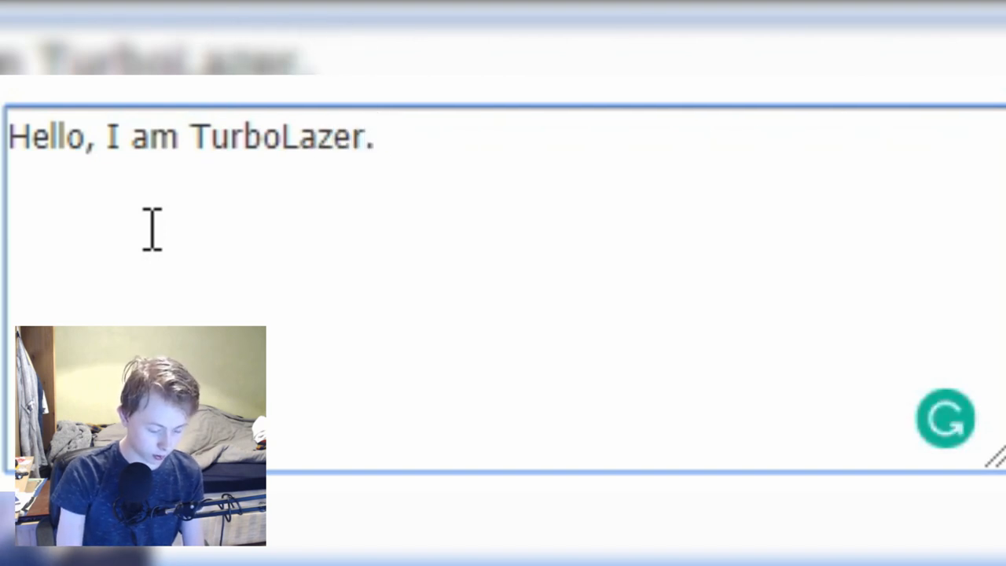
pyautogui.write('From thw wor')
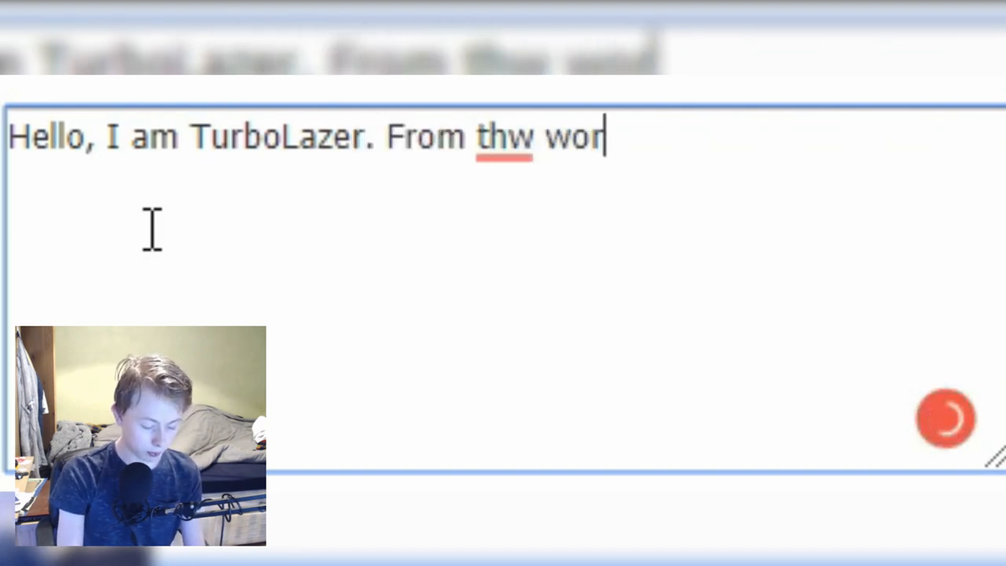
pyautogui.write('ld famo')
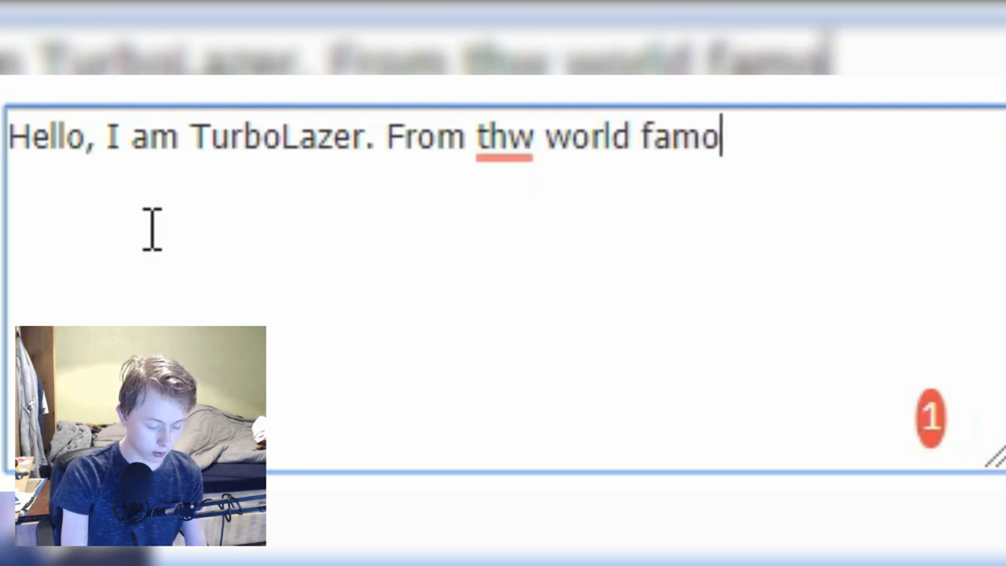
pyautogui.write('us')
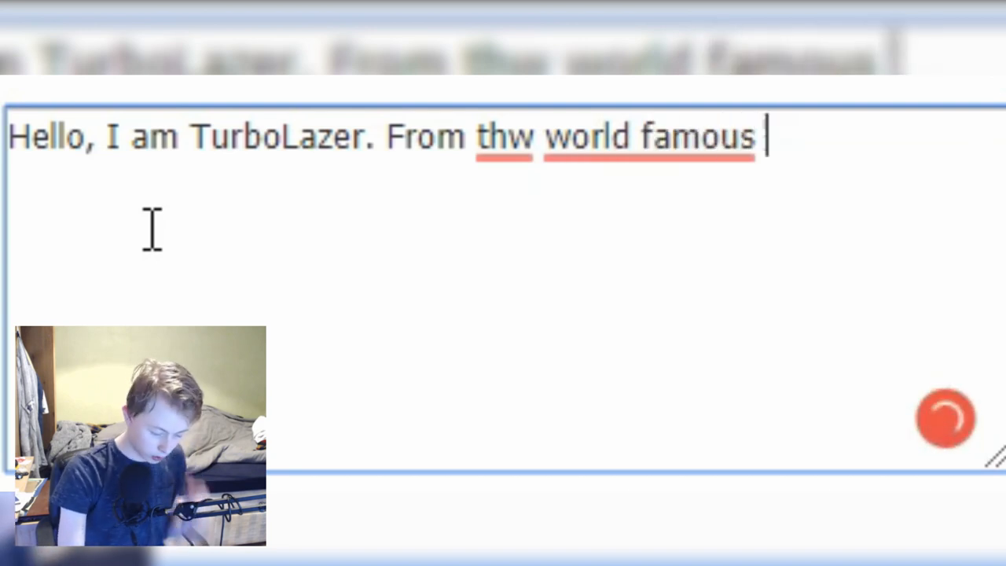
pyautogui.write('channel on')
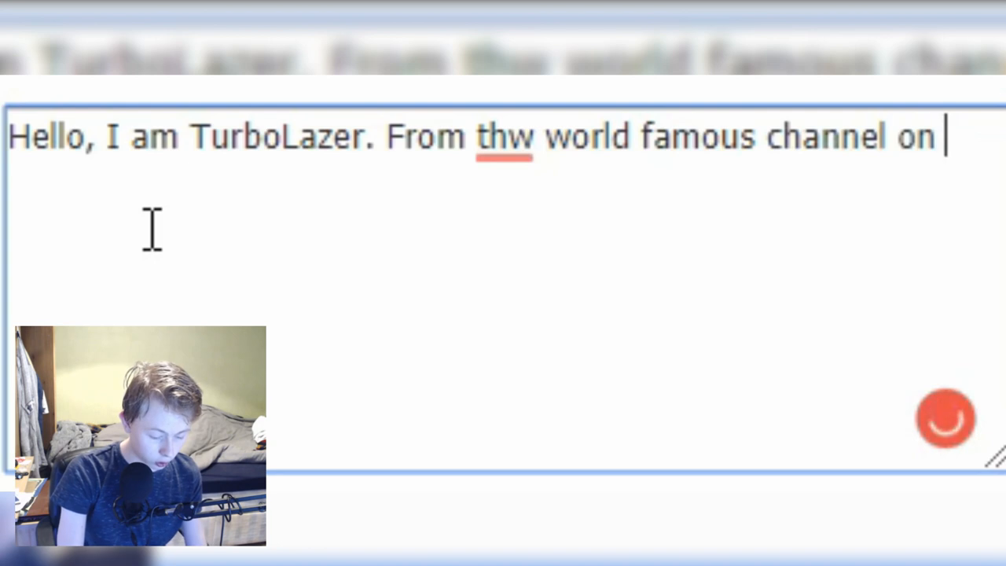
pyautogui.write('Yo')
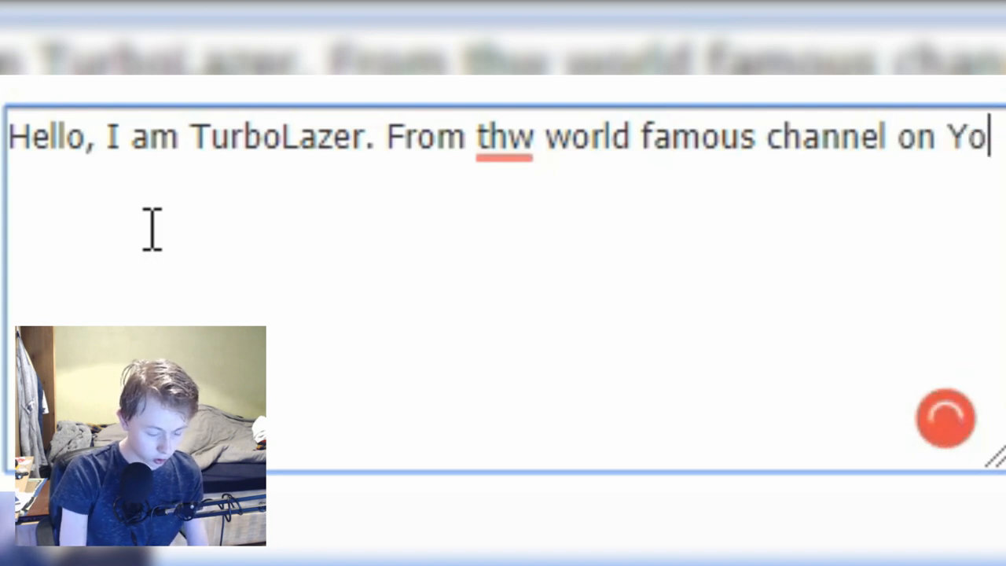
pyautogui.write('uTube of the s')
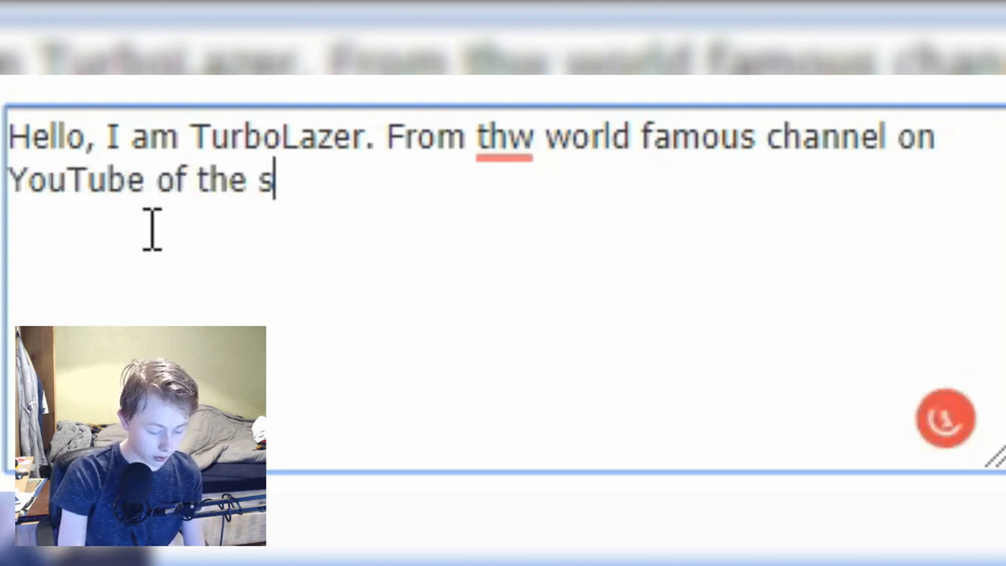
pyautogui.write('ame')
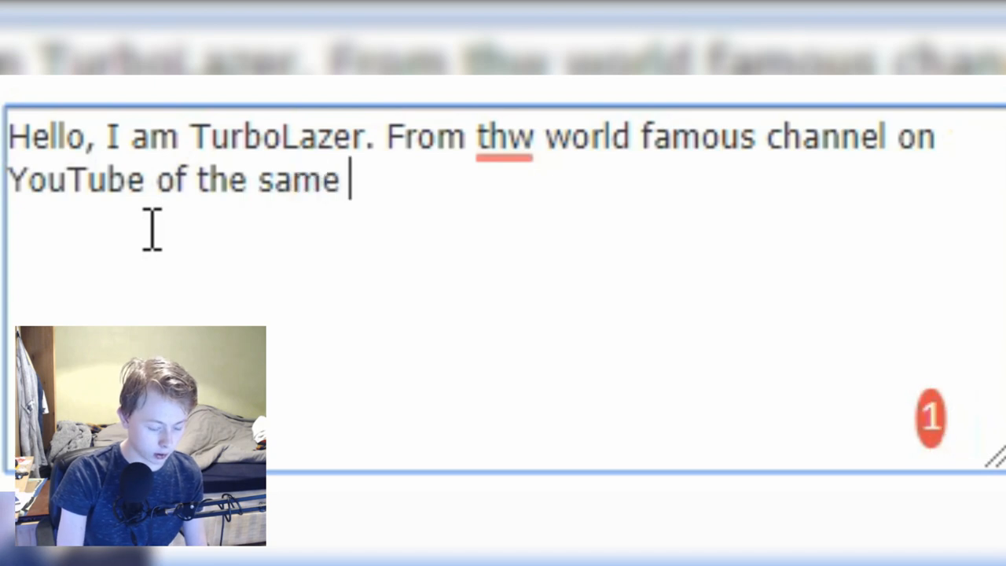
pyautogui.write('an')
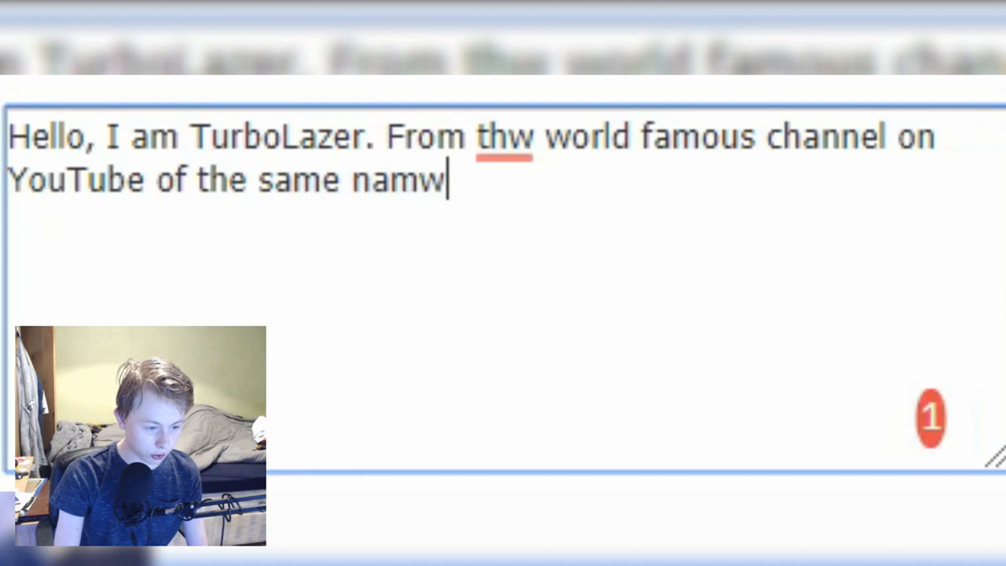
pyautogui.press('BackSpace')
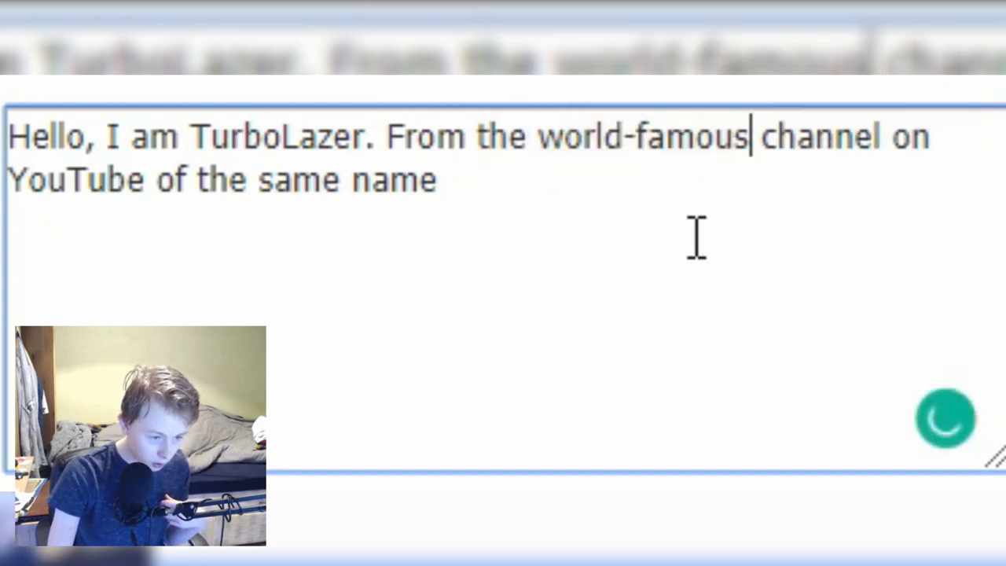
# - Add that you can do anything they want and hope to talk more as the friendship progresses
pyautogui.write('. I would love to')
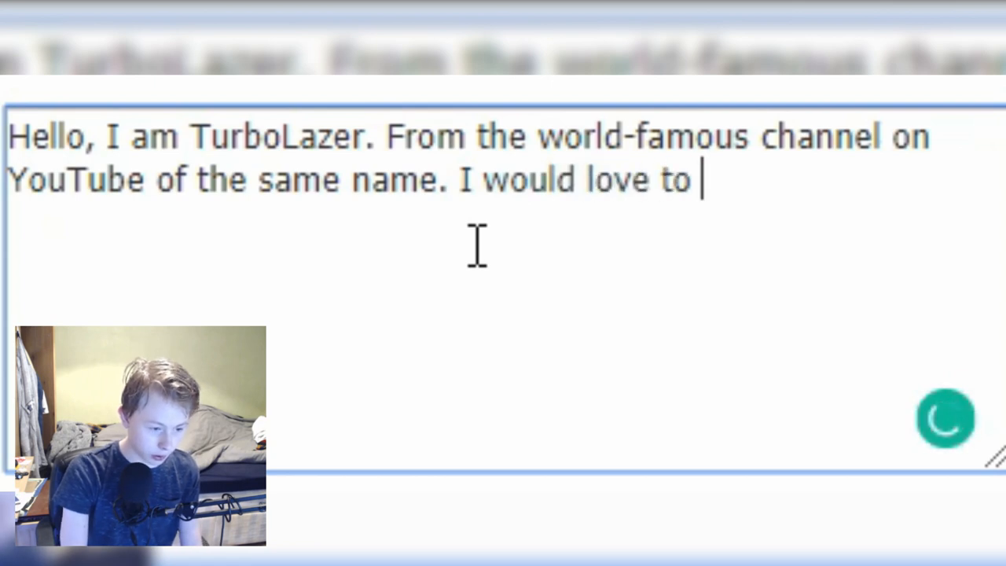
pyautogui.write('becaus')
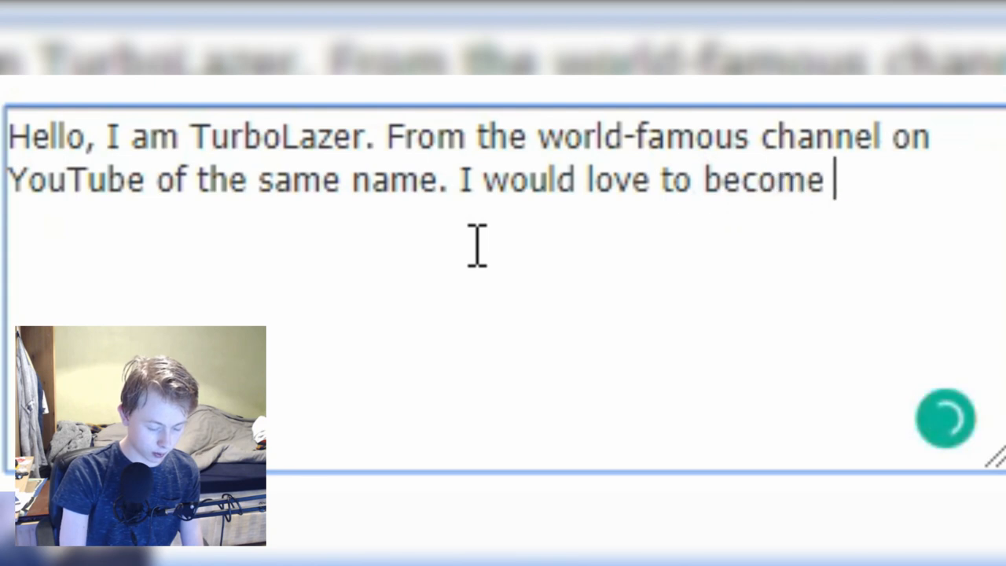
pyautogui.write('a friend with')
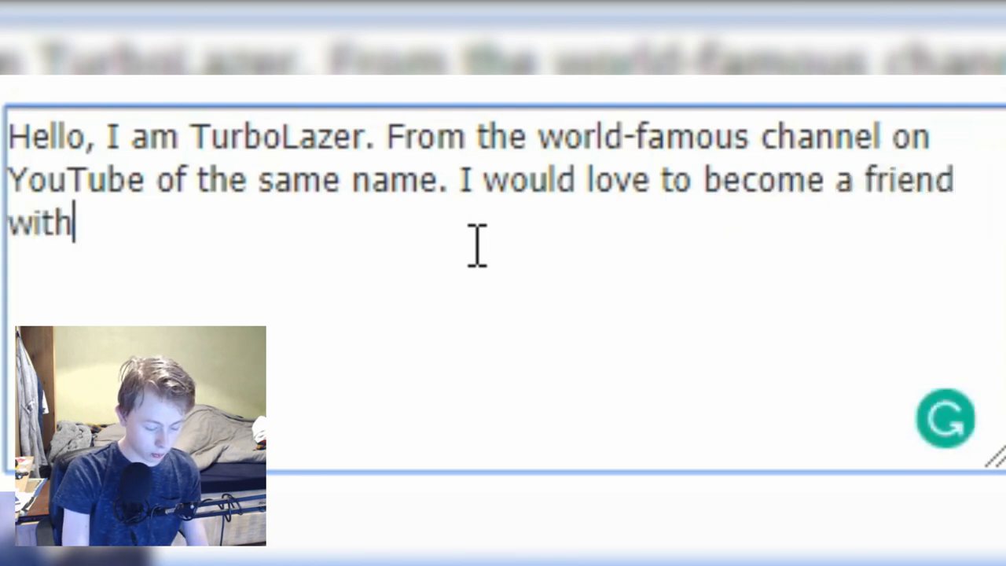
pyautogui.write('you and')
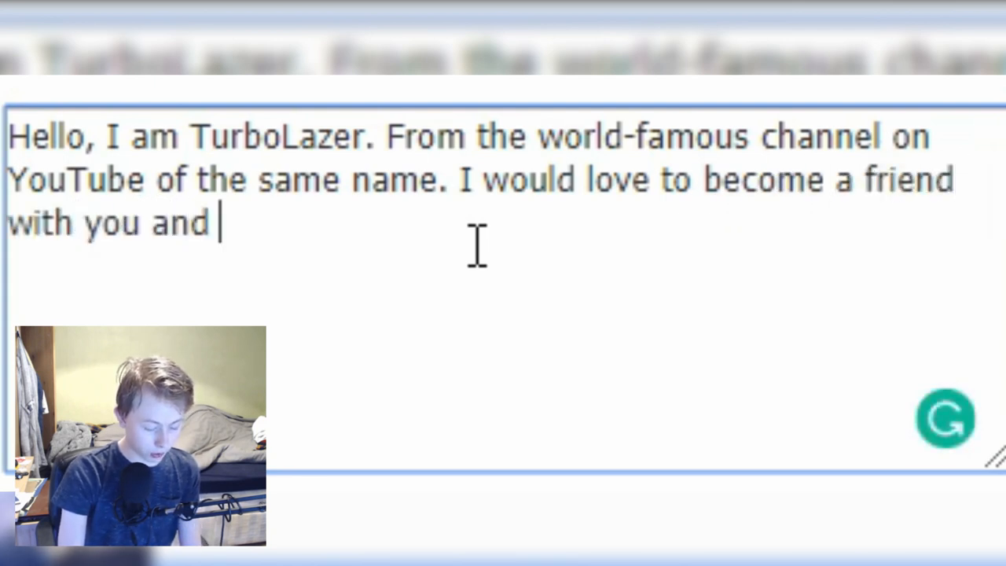
pyautogui.write('I can do anythi')
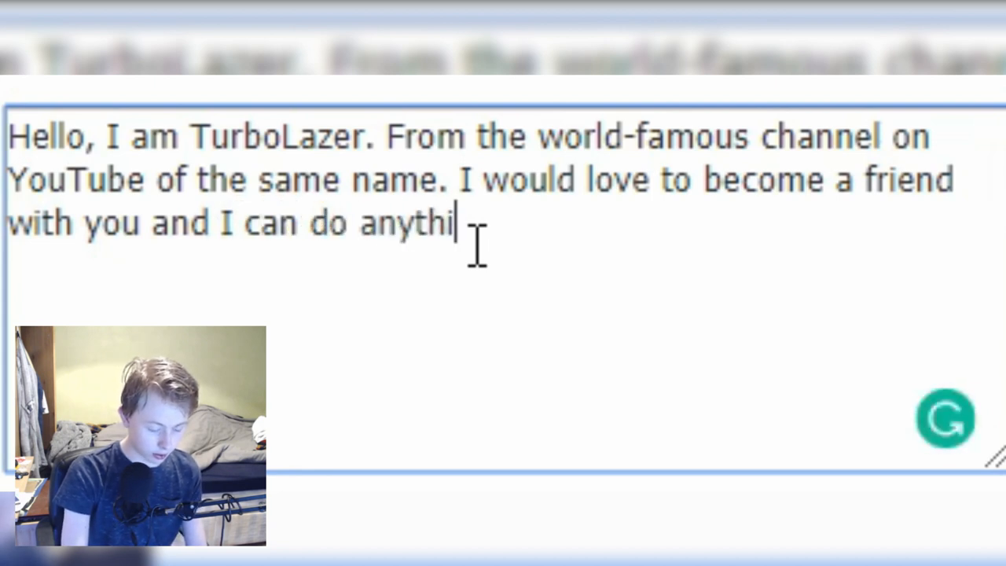
pyautogui.write('ng')
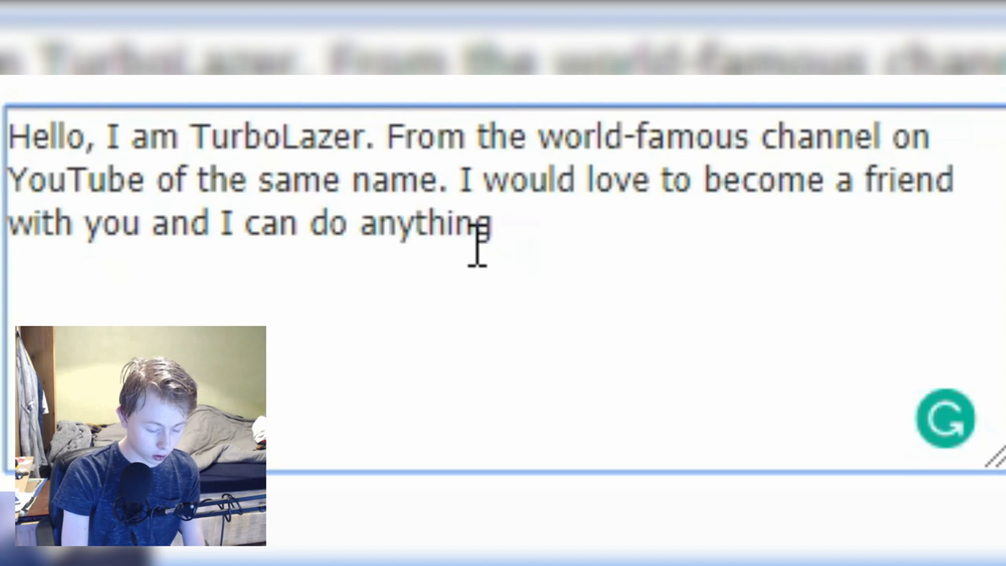
pyautogui.write('you wanr')
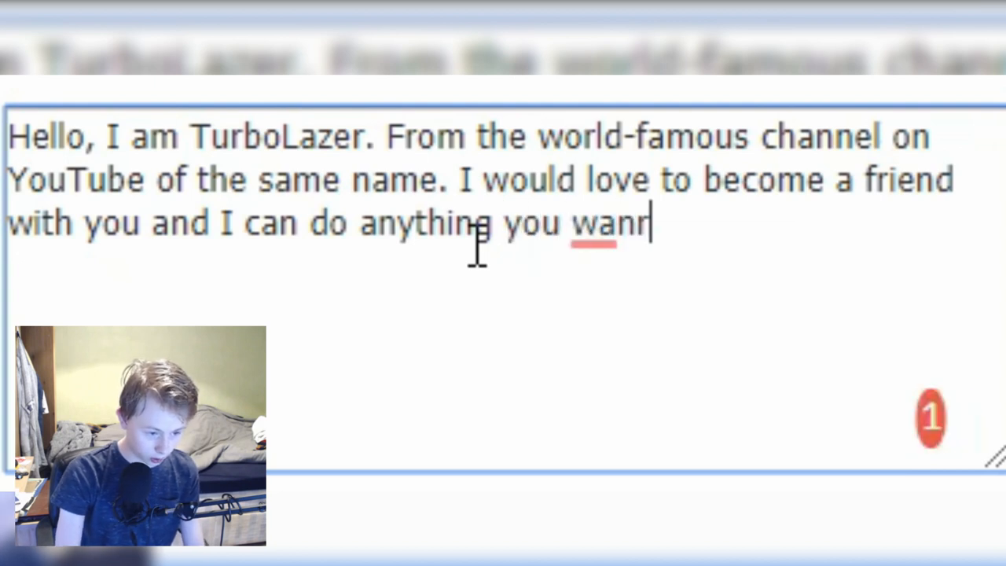
pyautogui.write('want.')
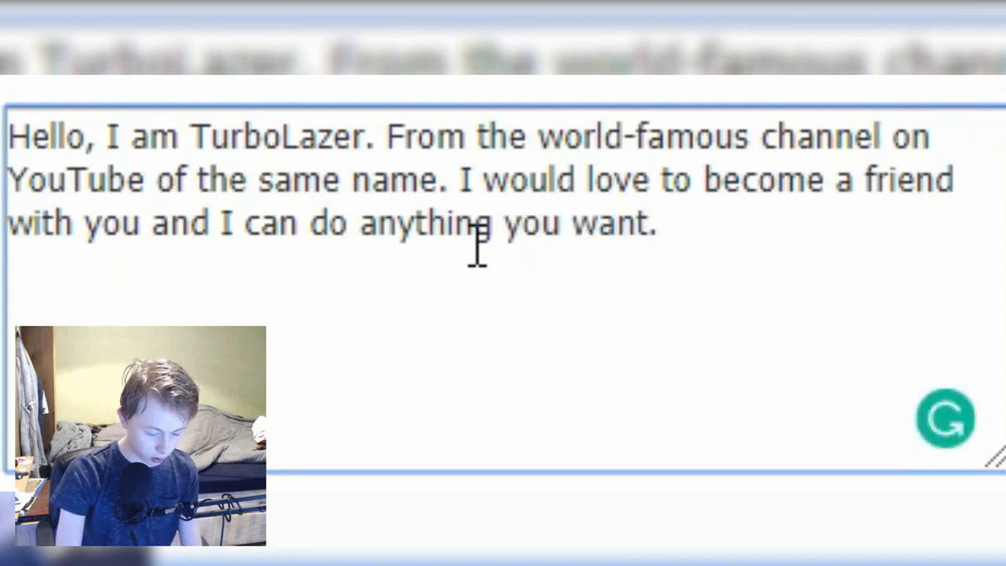
pyautogui.write('(inclu')
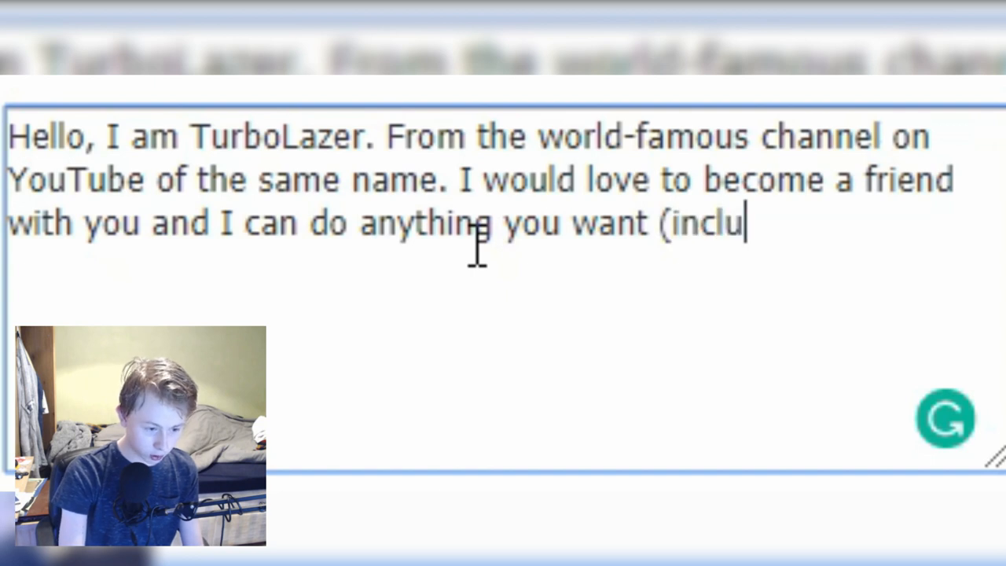
pyautogui.write('des moderate')
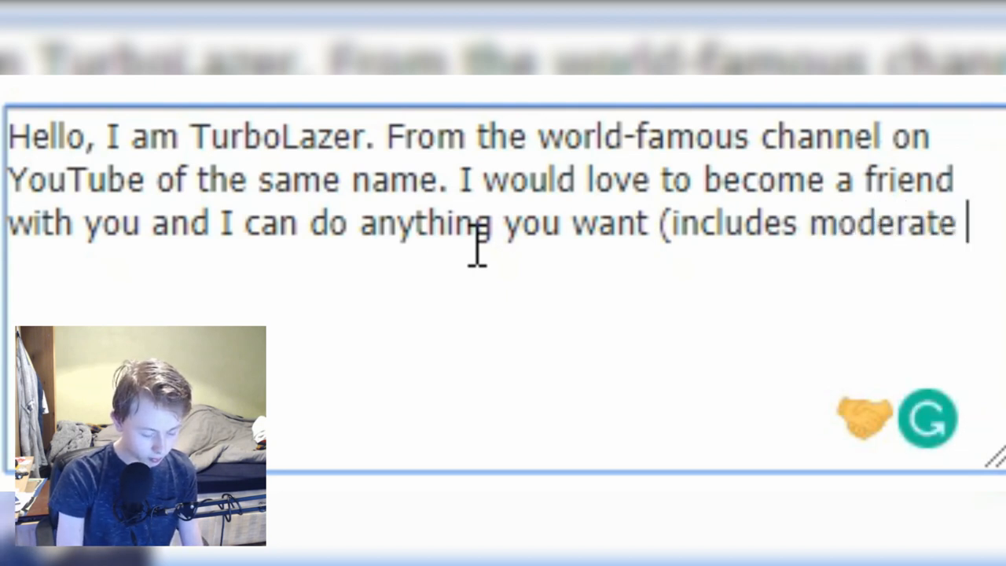
pyautogui.write('contact). I ho')
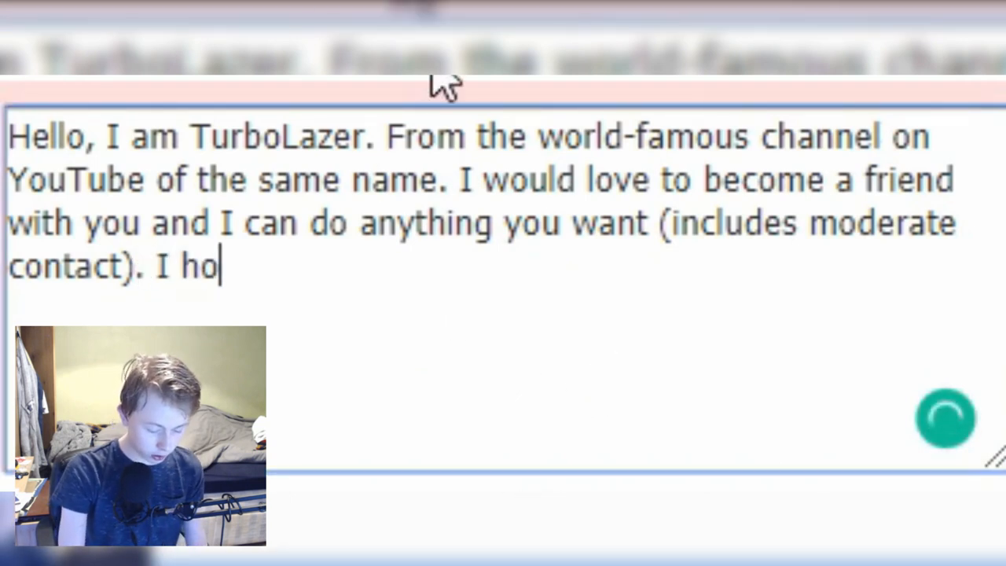
pyautogui.write('pe we')
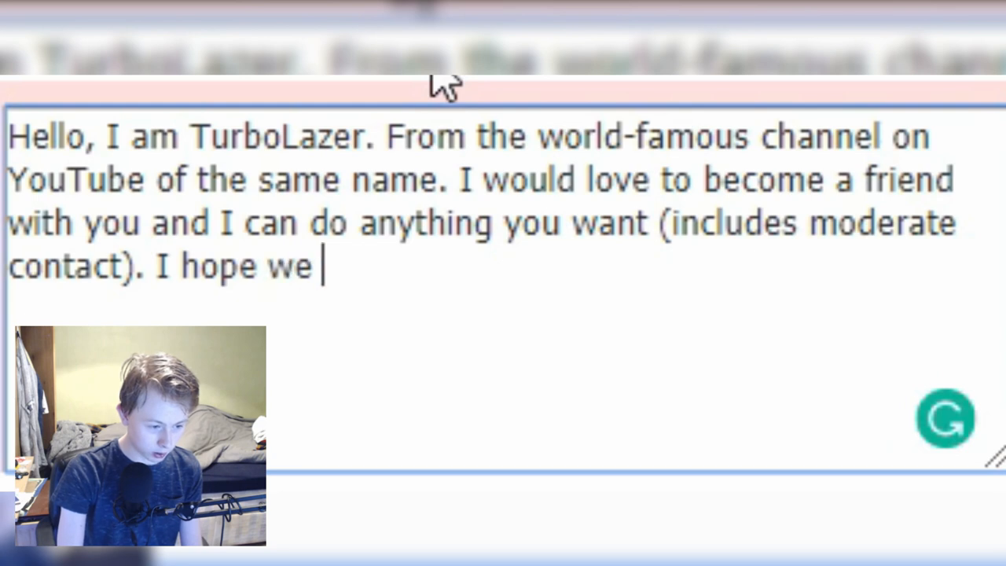
pyautogui.write('can talk')
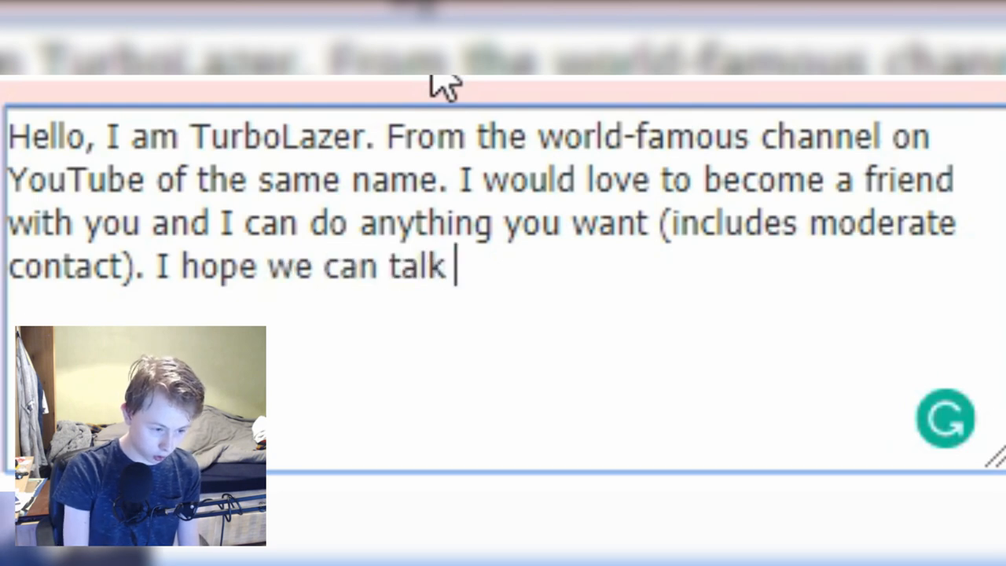
pyautogui.write('mo')
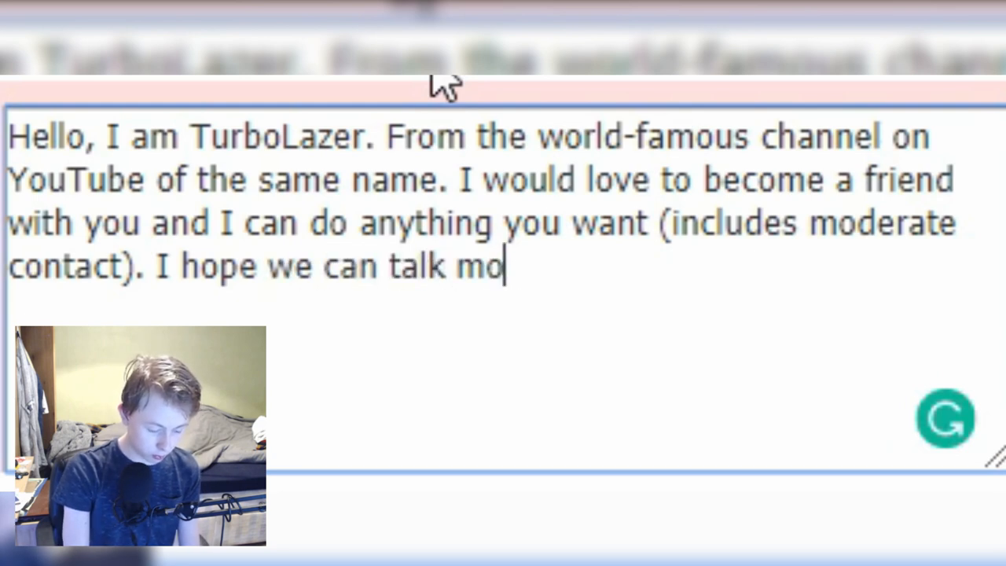
pyautogui.write('re as')
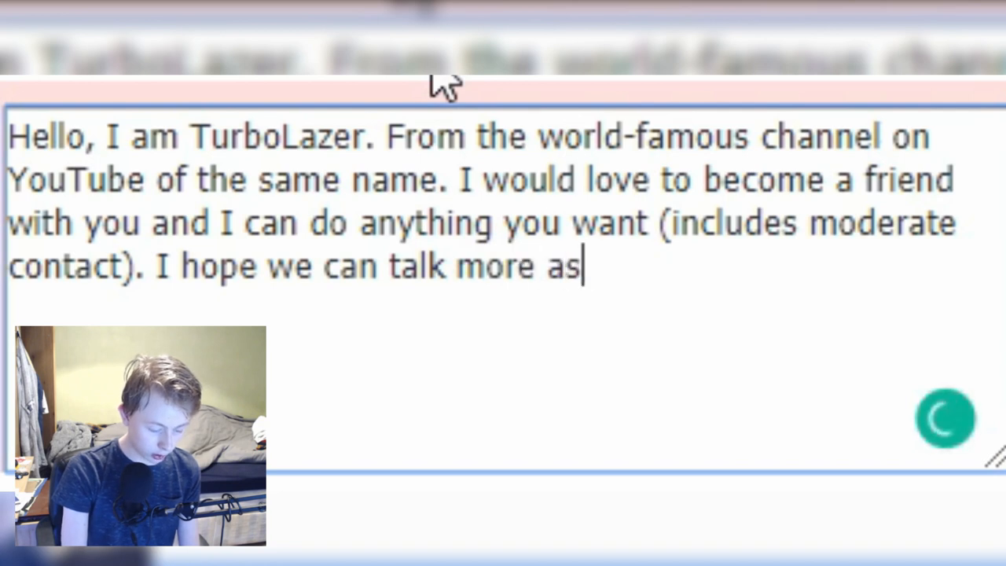
pyautogui.write('the fr')
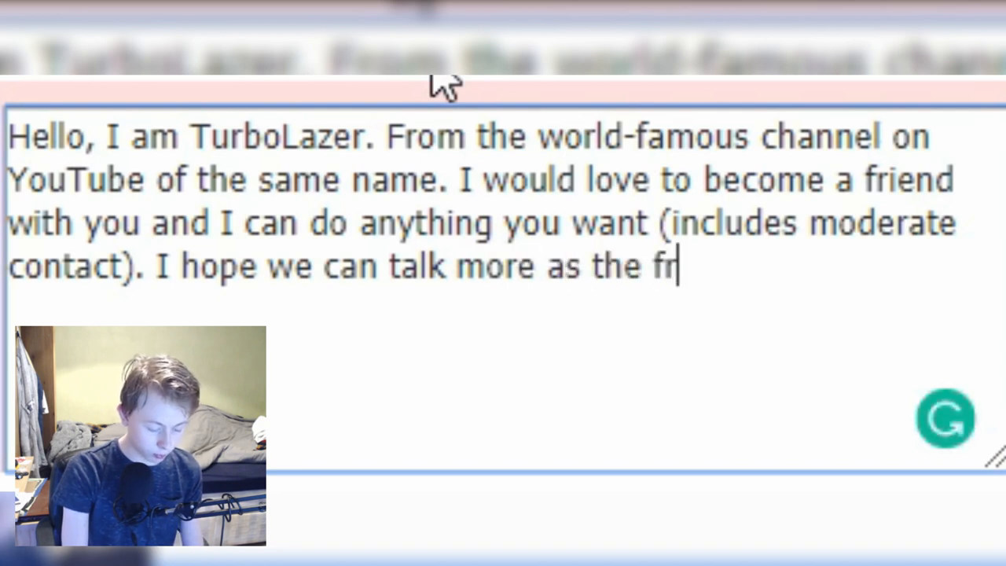
pyautogui.write('iendship')
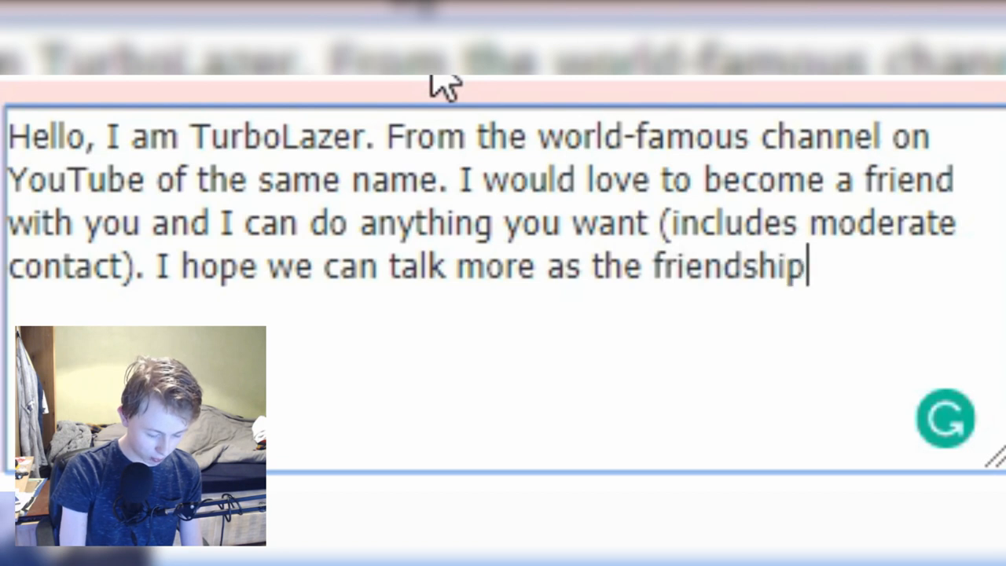
pyautogui.write('progresse')
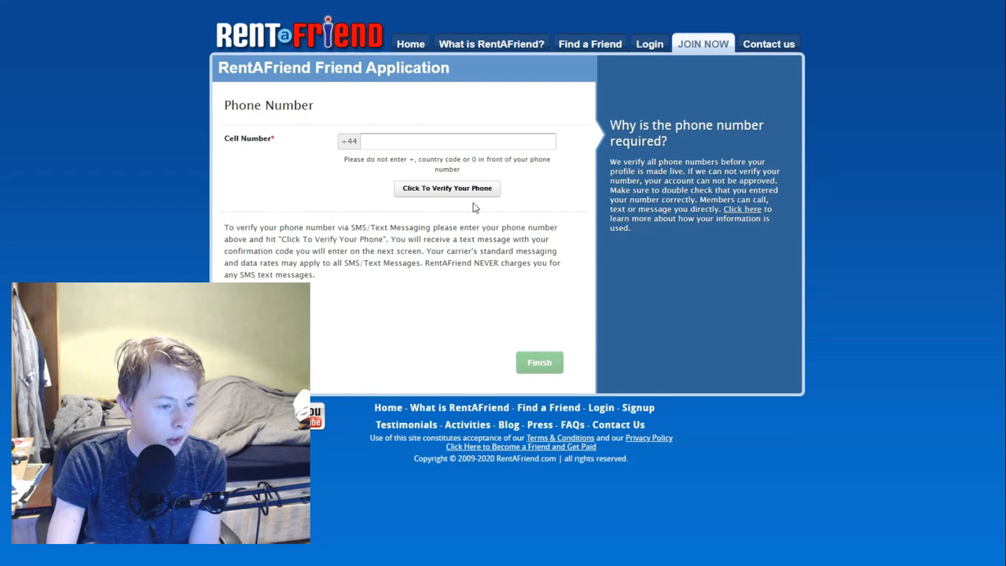
# - Enter the cell number, verify it, and finish with the received confirmation code
pyautogui.click(459, 141)
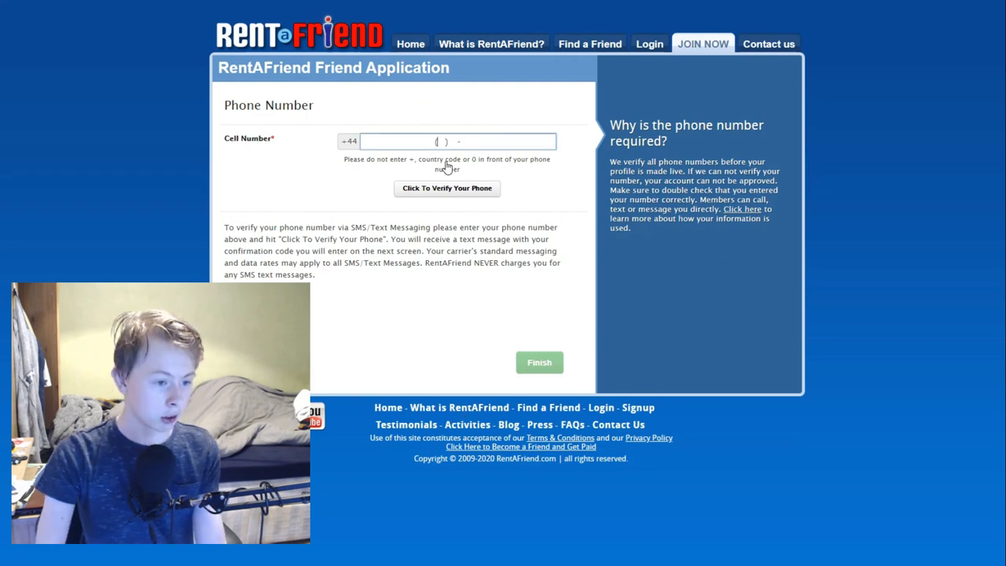
pyautogui.click(447, 188)
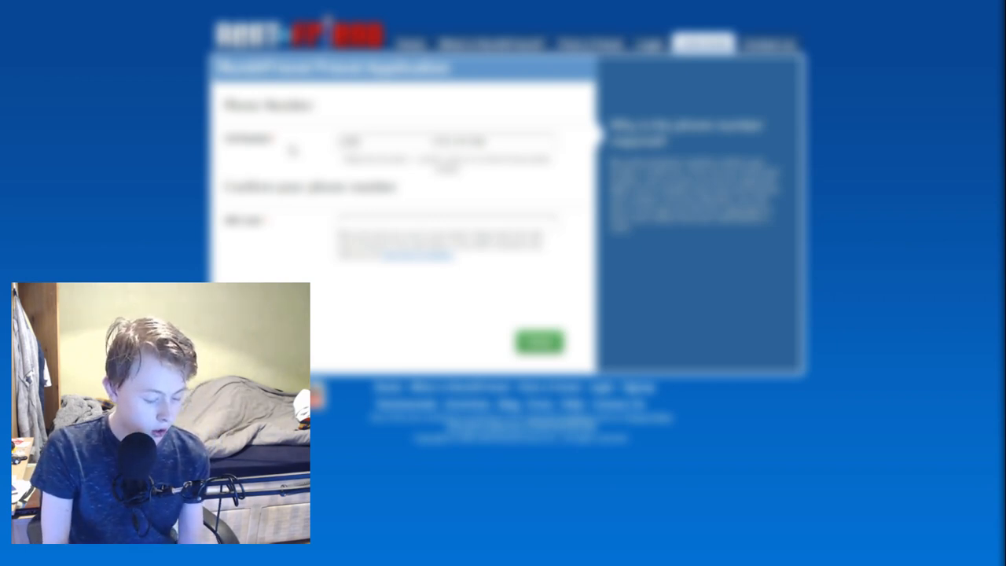
pyautogui.click(539, 343)
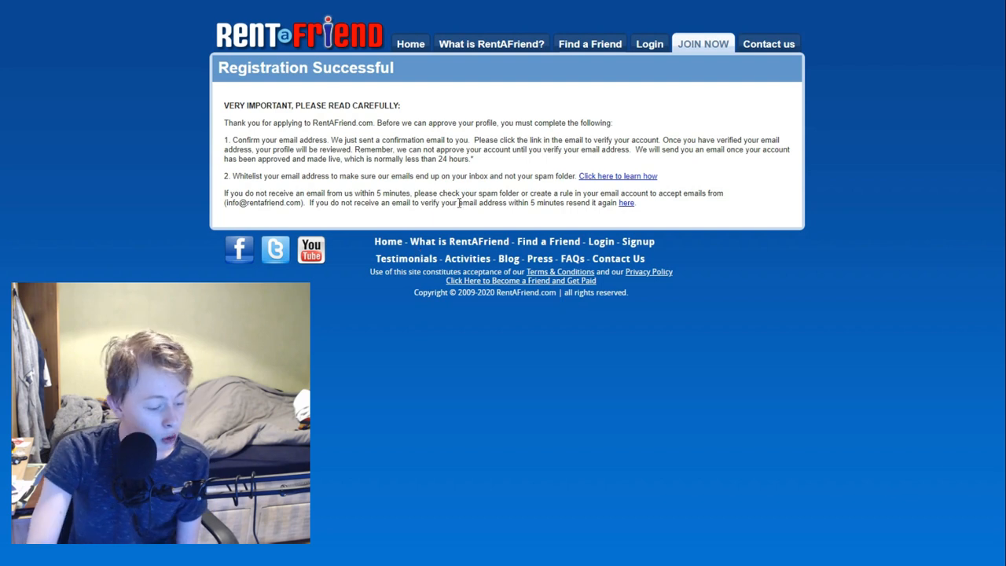
pyautogui.moveTo(365, 149); pyautogui.dragTo(499, 149)
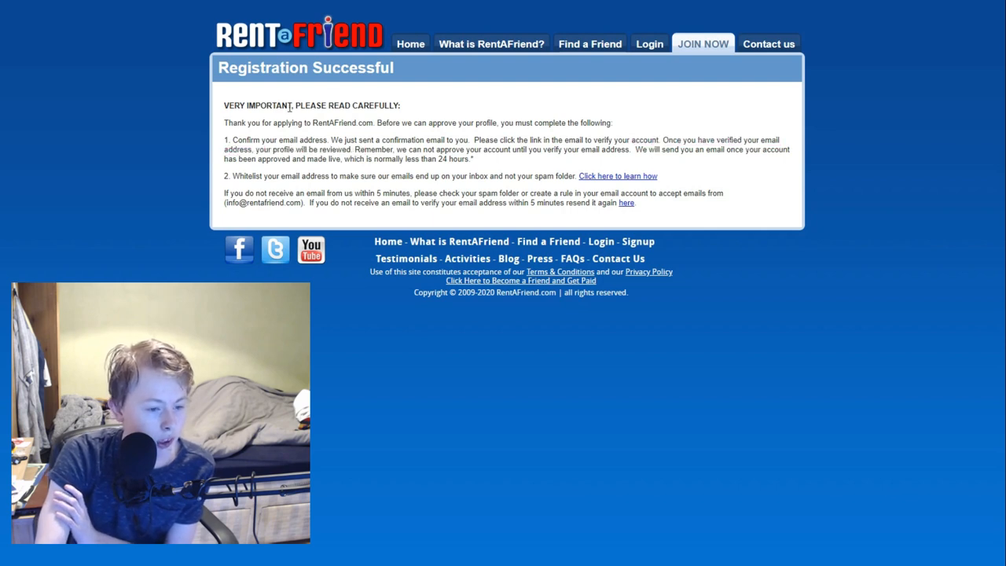
pyautogui.moveTo(264, 133)
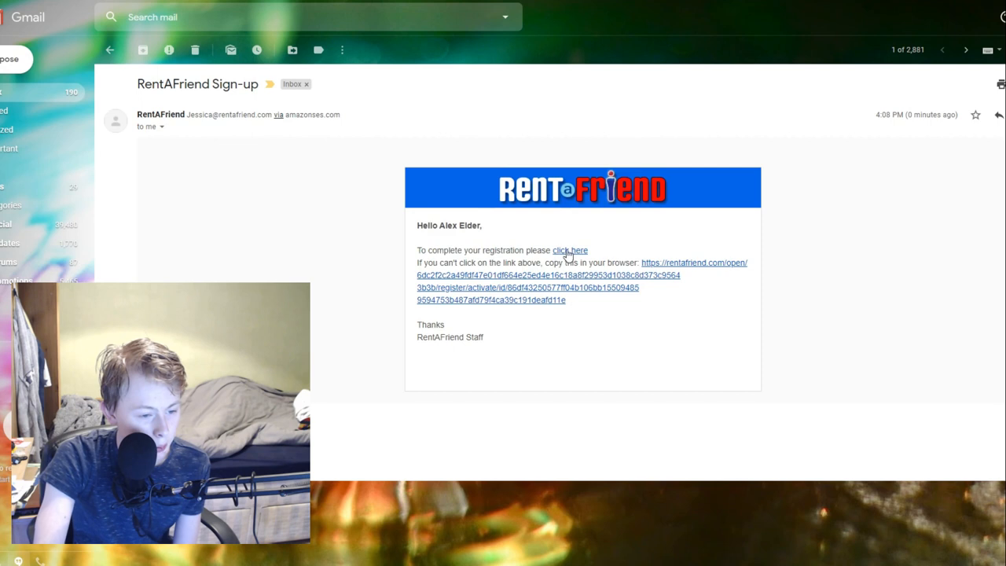
# - Follow the 'click here' confirmation link in the RentAFriend sign-up email
pyautogui.click(569, 250)
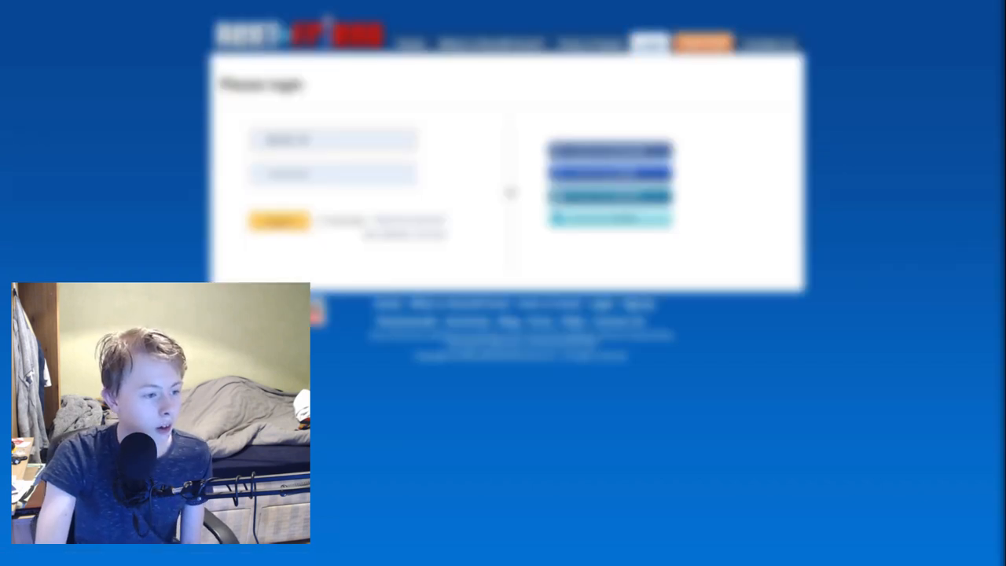
# - Log in to the Friend account and view the profile awaiting administrator approval
pyautogui.click(280, 220)
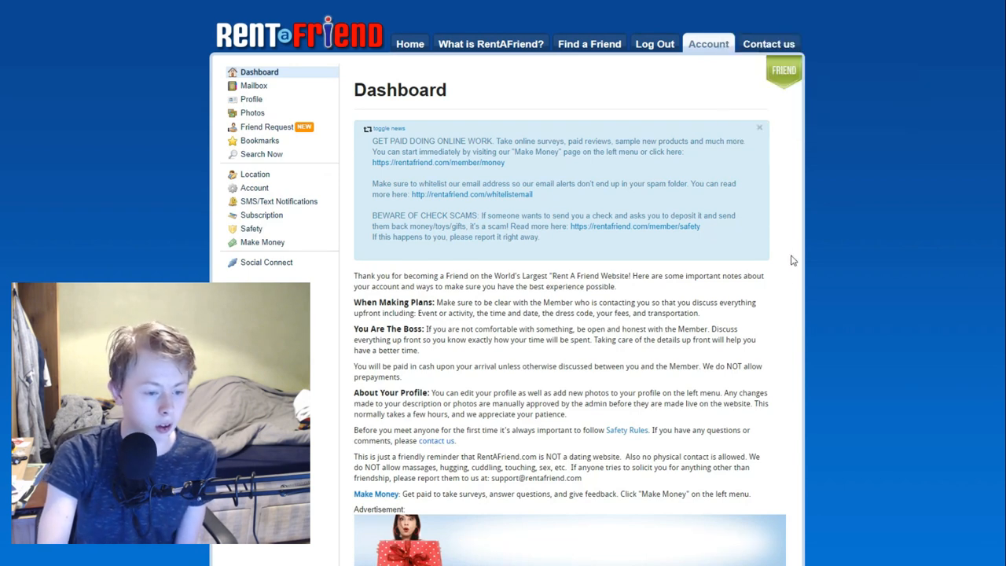
pyautogui.scroll(-3)
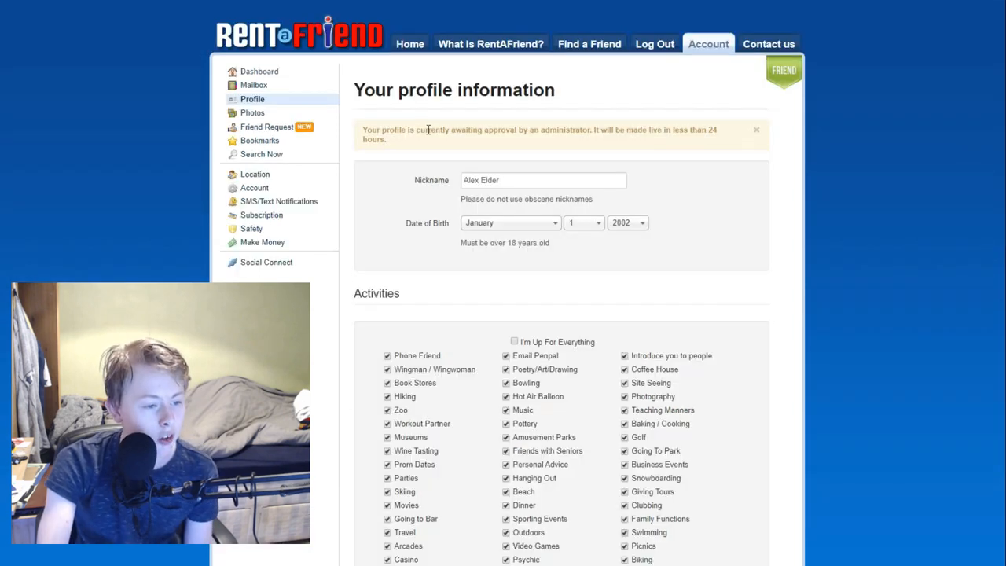
# - Highlight the awaiting-approval notice, then view the empty Friend Request section
pyautogui.moveTo(431, 129); pyautogui.dragTo(580, 129)
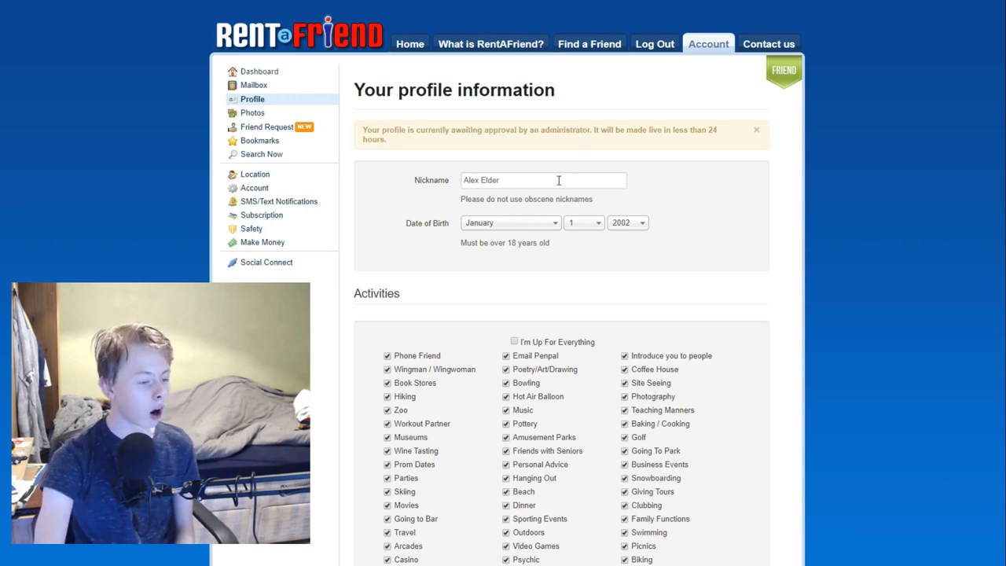
pyautogui.moveTo(409, 202)
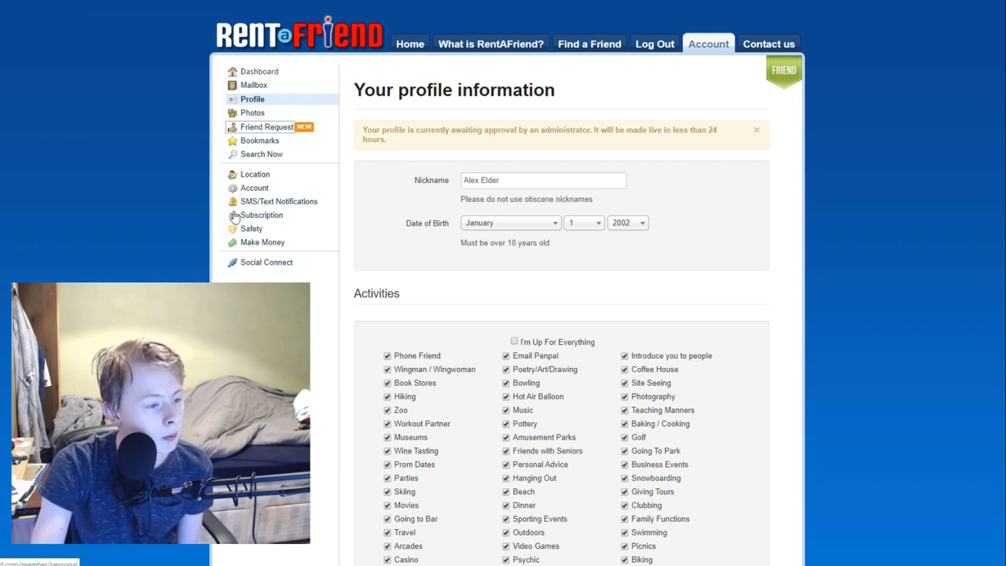
pyautogui.click(267, 125)
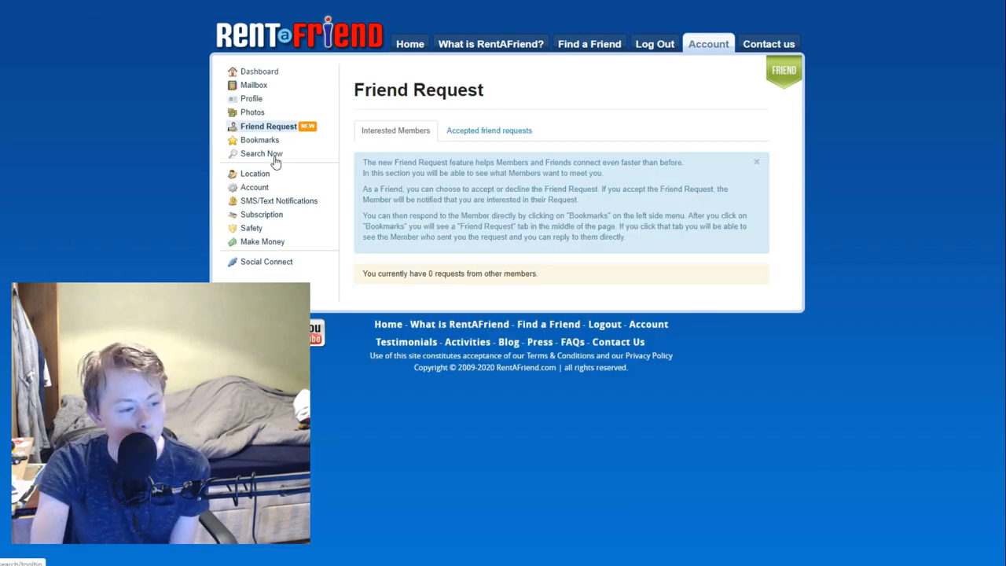
pyautogui.click(588, 44)
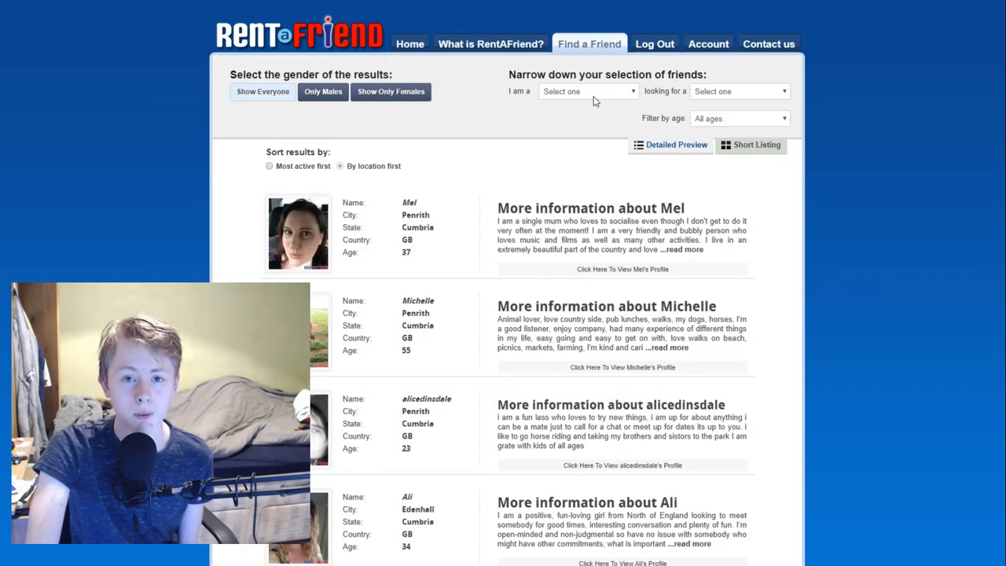
pyautogui.click(738, 90)
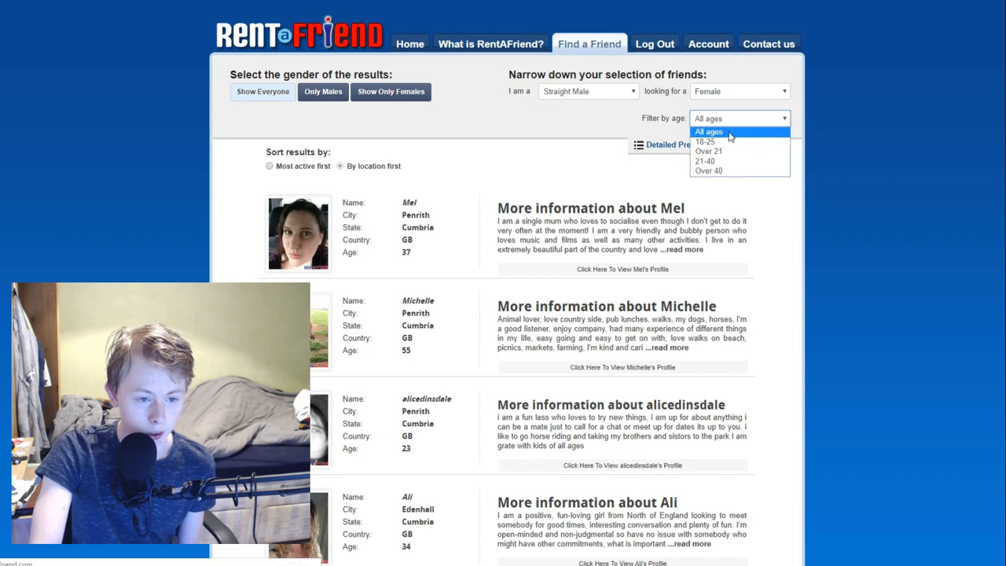
pyautogui.click(704, 141)
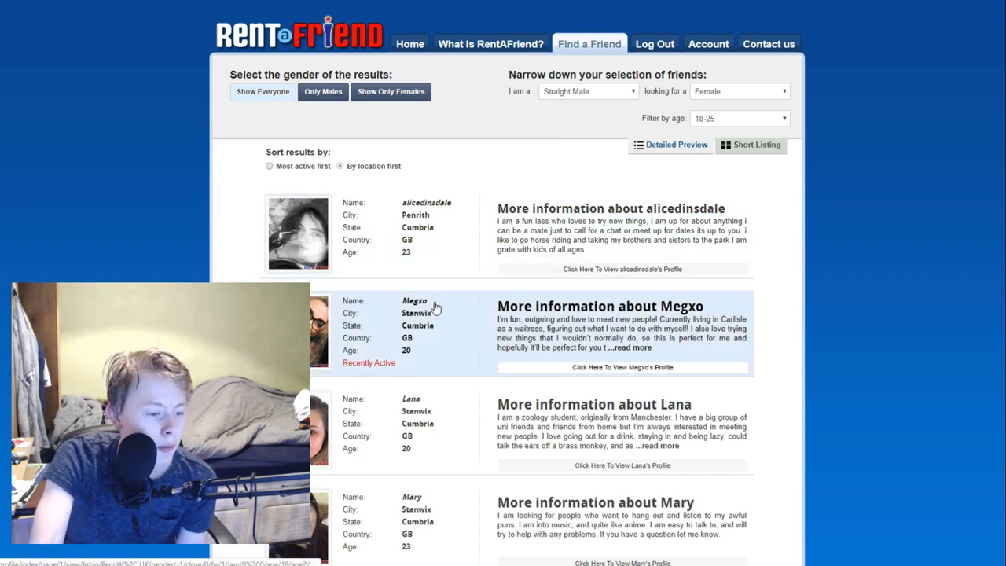
pyautogui.scroll(-3)
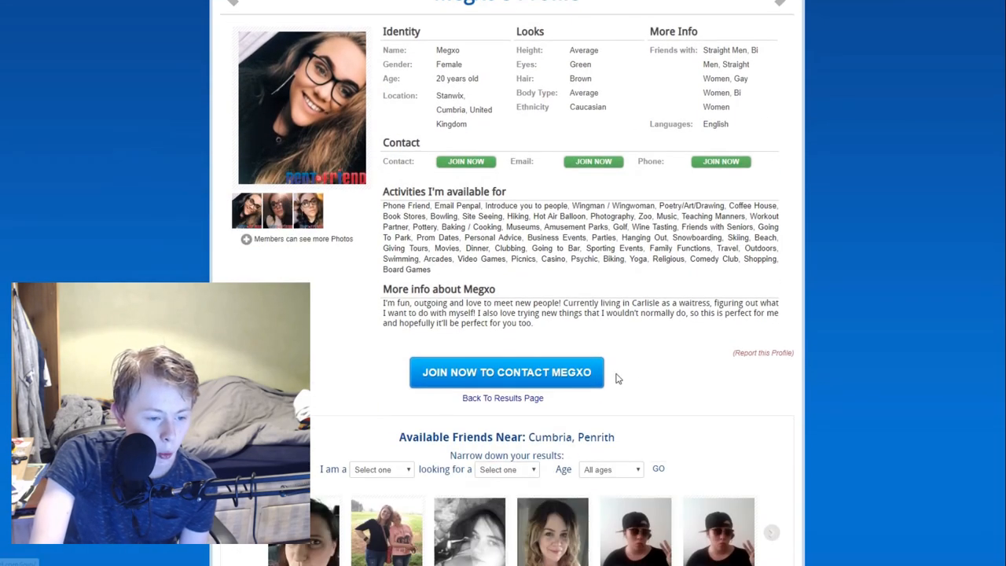
pyautogui.click(506, 371)
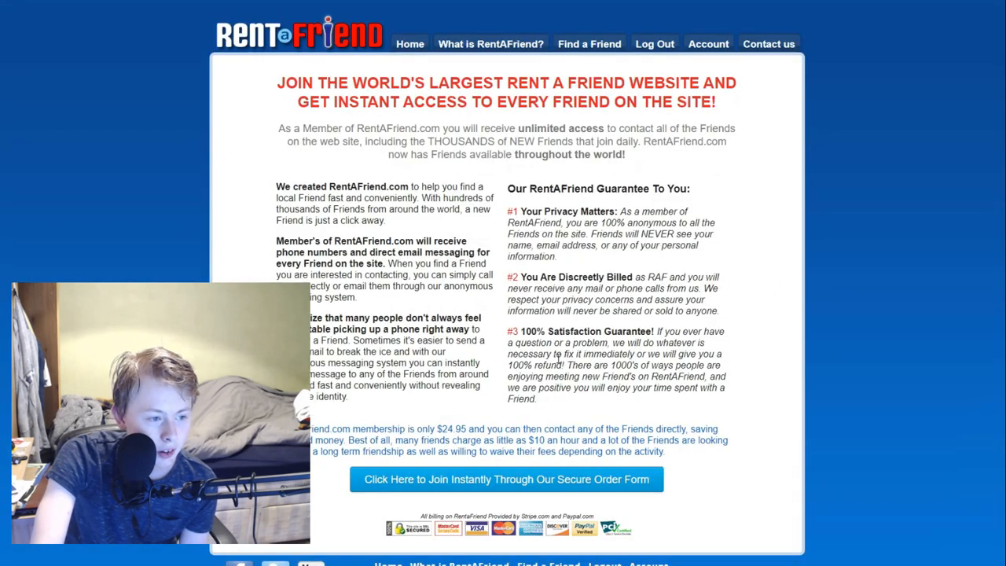